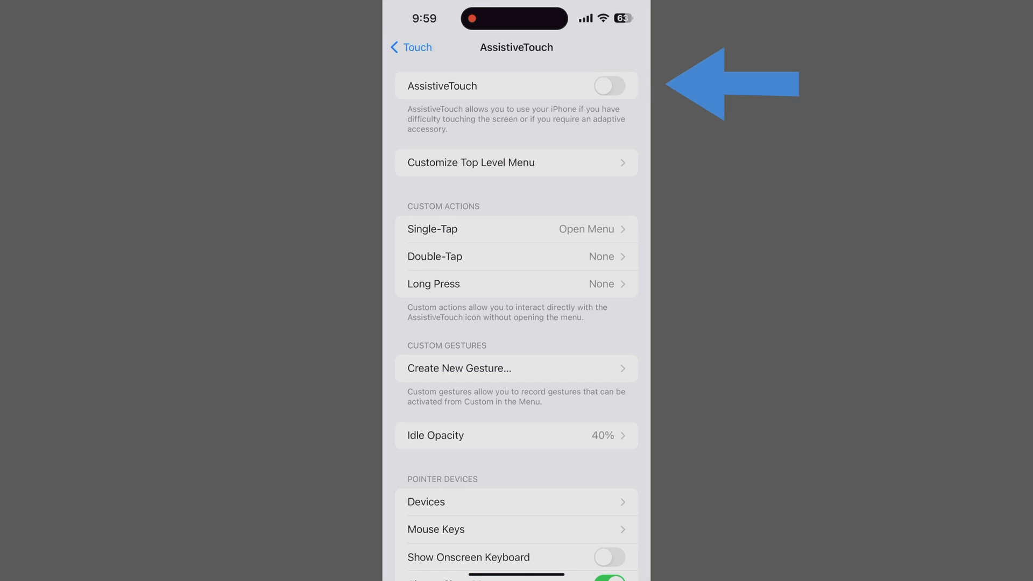
Turn the AssistiveTouch toggle on so its floating button appears.
{"action": "left_click", "coordinate": [608, 86]}
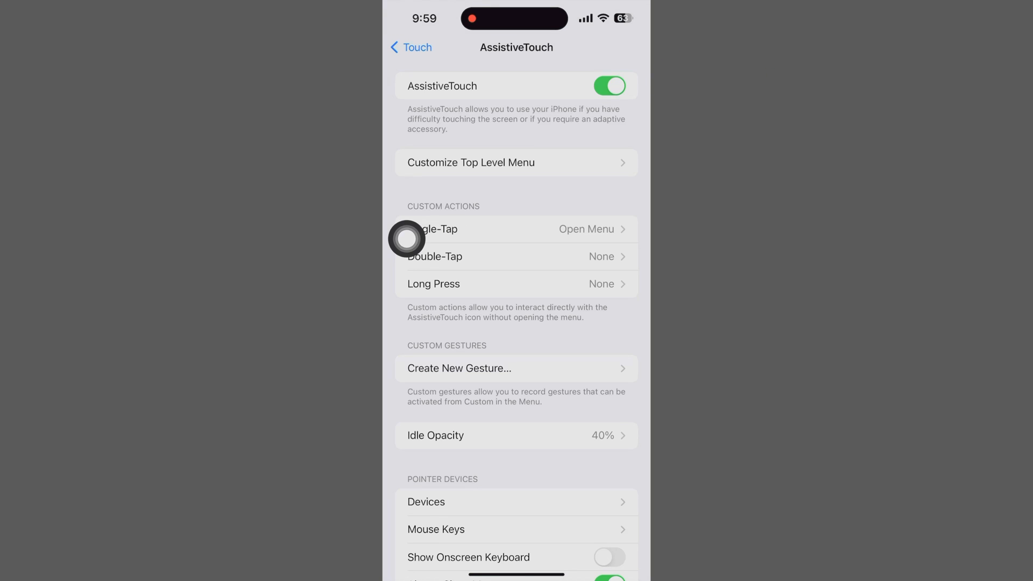
{"action": "mouse_move", "coordinate": [539, 539]}
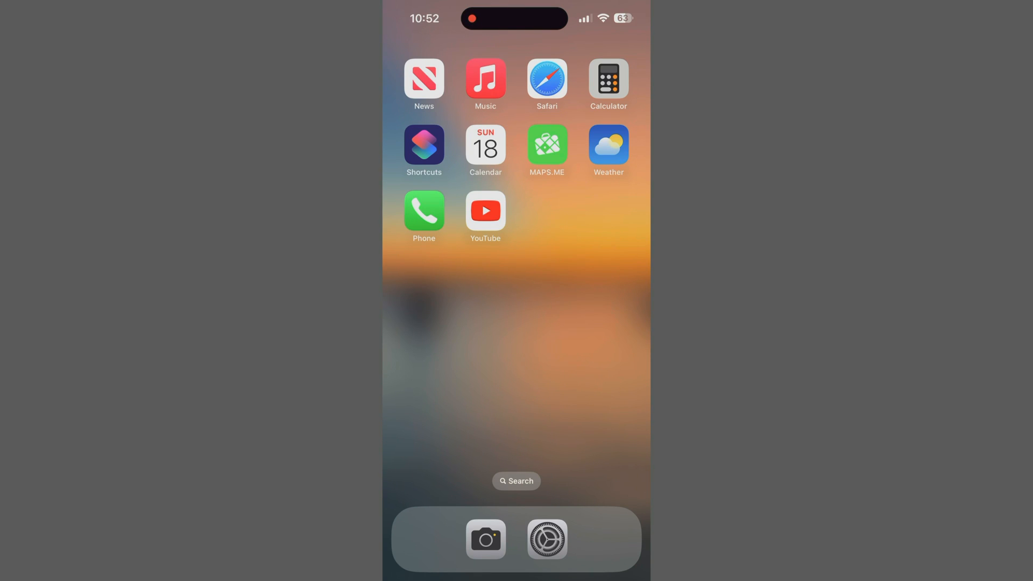
Navigate from the Home Screen to Settings > Accessibility > Touch > AssistiveTouch.
{"action": "left_click", "coordinate": [547, 539]}
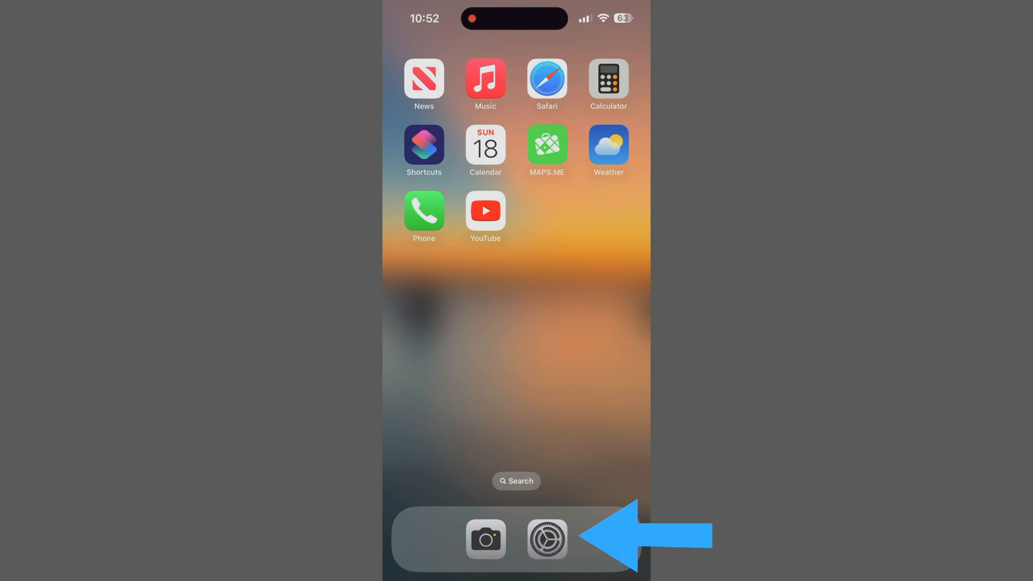
{"action": "left_click", "coordinate": [546, 539]}
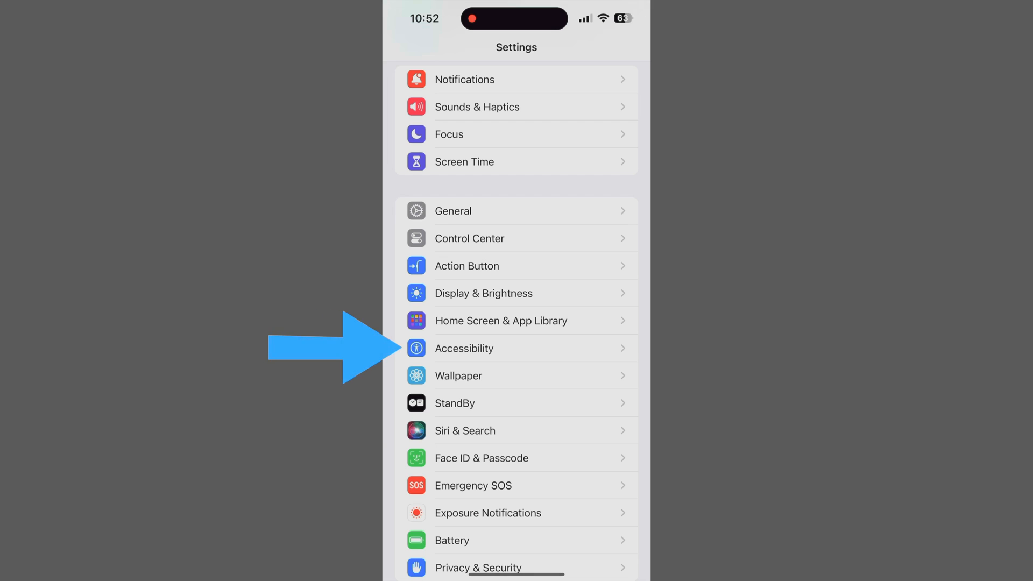
{"action": "left_click", "coordinate": [464, 348]}
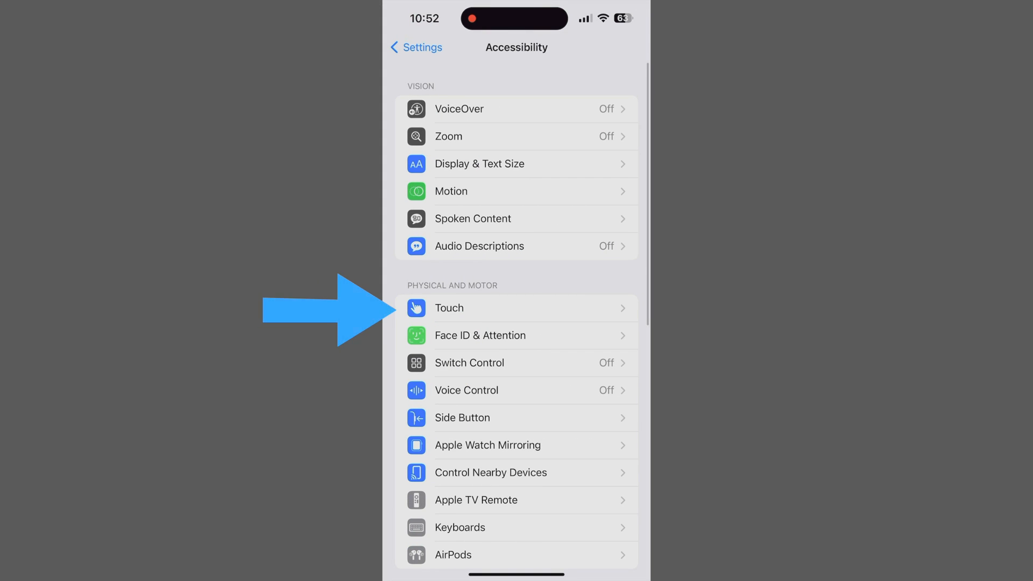
{"action": "left_click", "coordinate": [448, 308]}
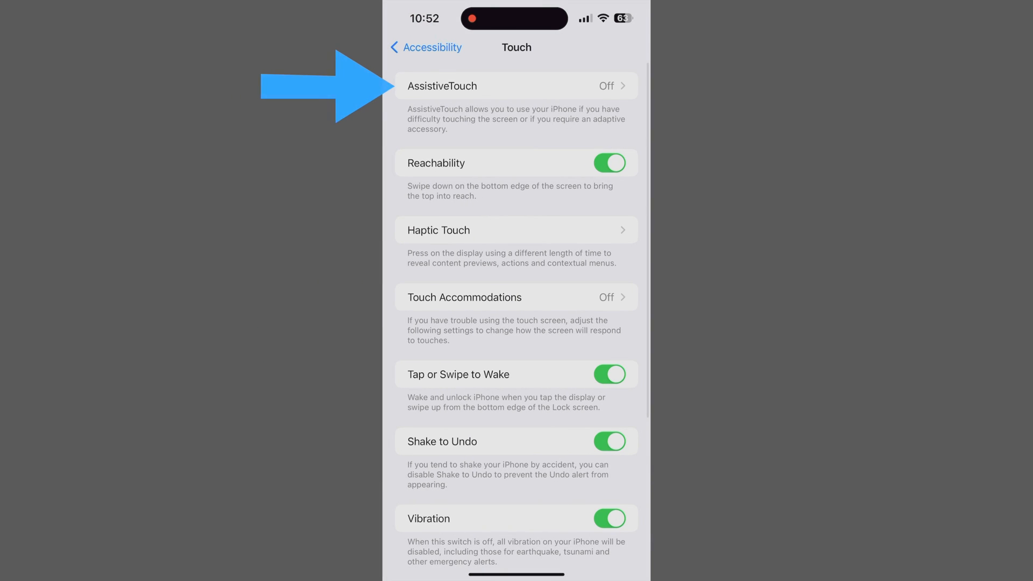
{"action": "left_click", "coordinate": [516, 86]}
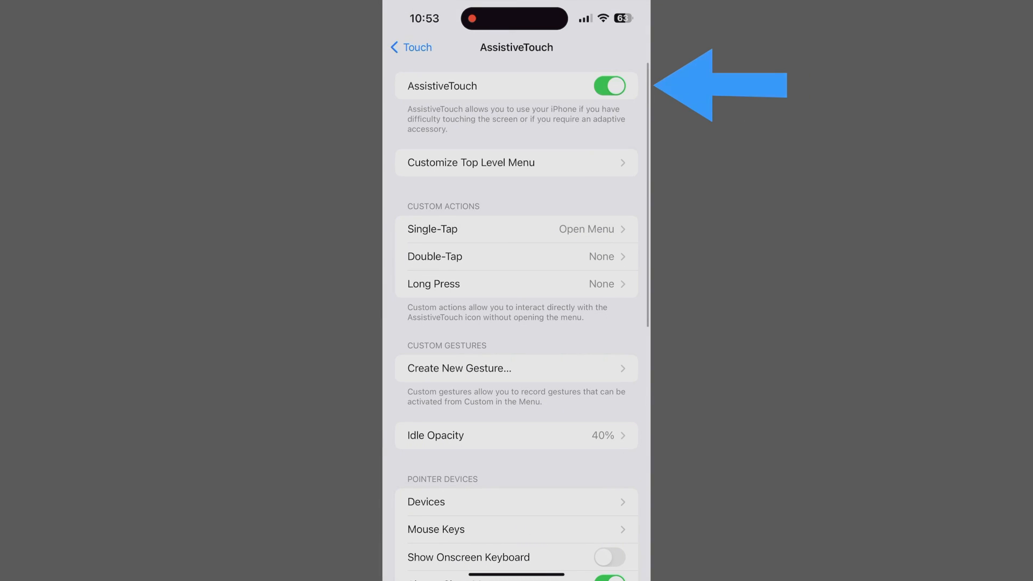
Toggle AssistiveTouch off and back on so the floating button reappears.
{"action": "left_click", "coordinate": [608, 86]}
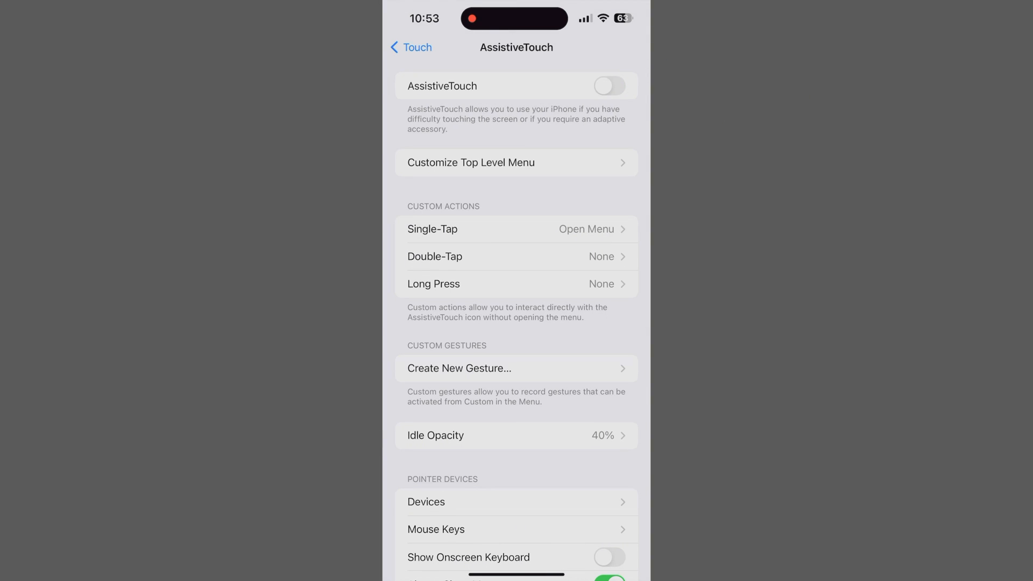
{"action": "left_click", "coordinate": [607, 86]}
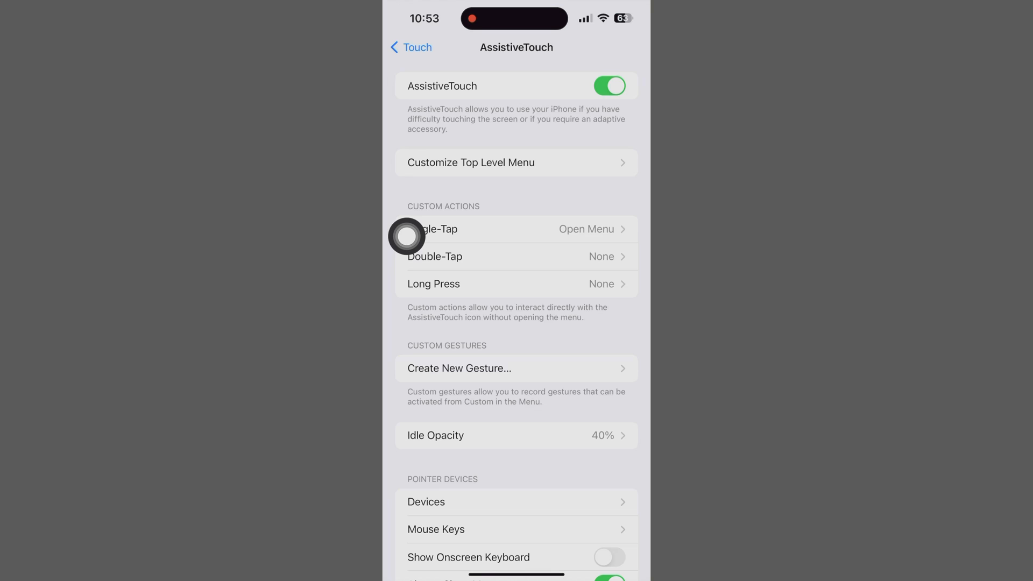
{"action": "left_click", "coordinate": [407, 235]}
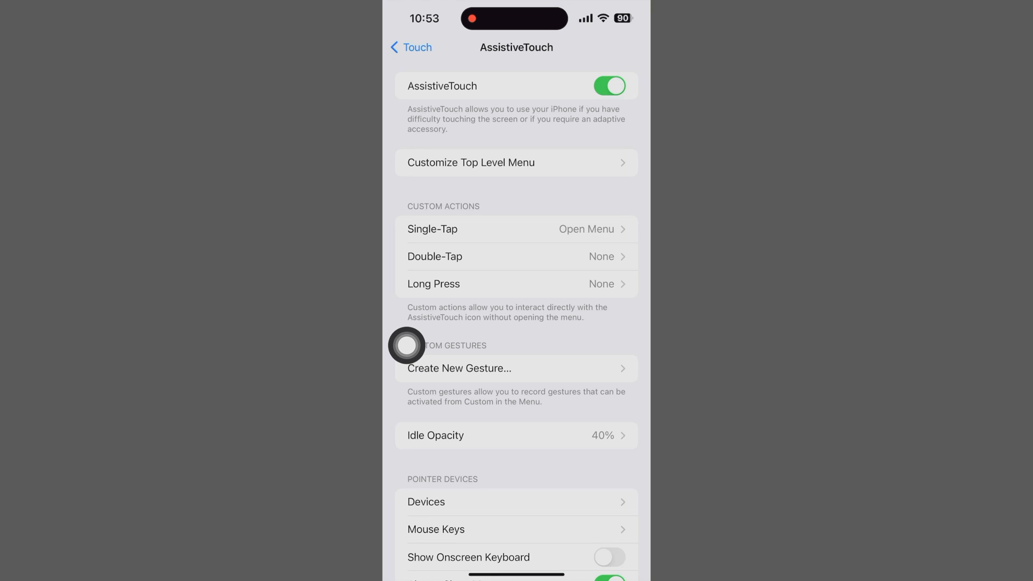
Use the AssistiveTouch floating menu to go Home, then bring up Control Center.
{"action": "left_click", "coordinate": [407, 345]}
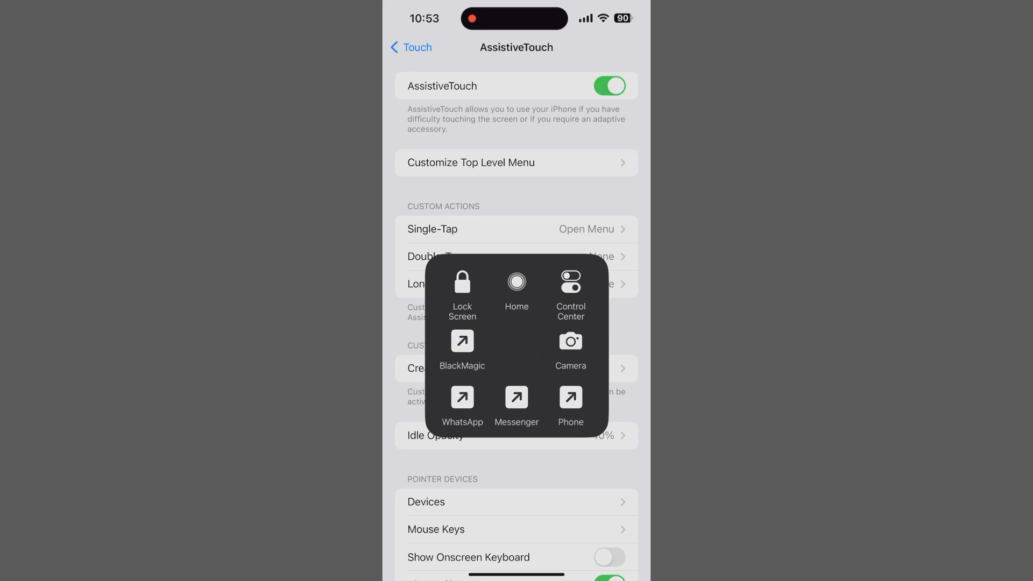
{"action": "left_click", "coordinate": [517, 286]}
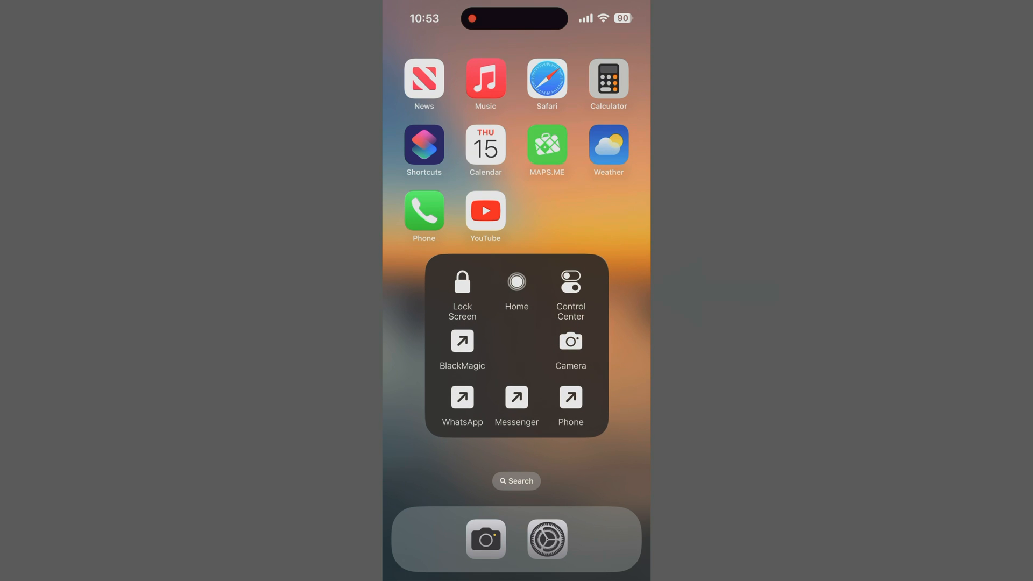
{"action": "left_click", "coordinate": [570, 281]}
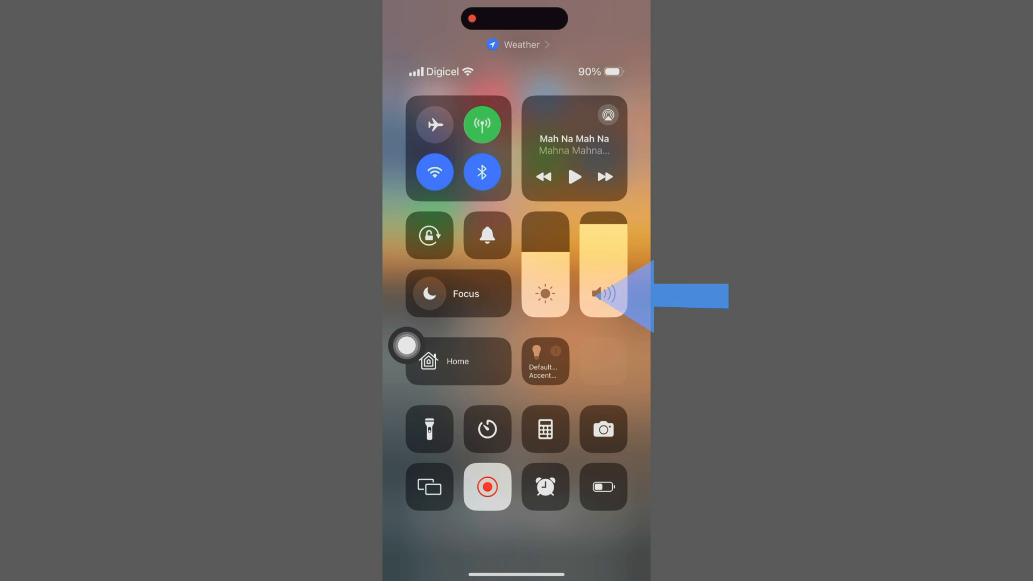
{"action": "left_click_drag", "start_coordinate": [602, 293], "coordinate": [602, 236]}
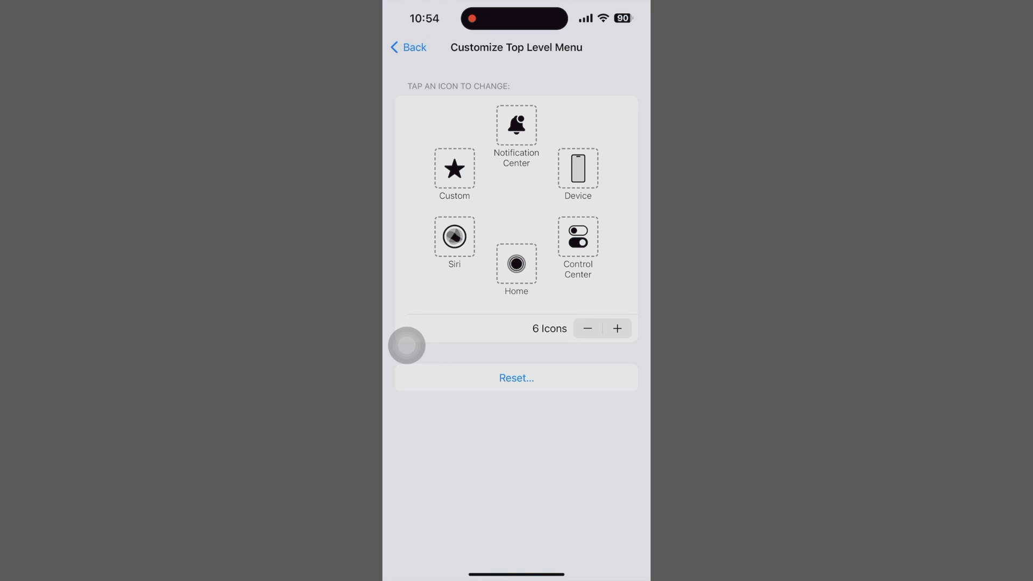
Reduce the top-level menu to a single Siri icon, then add two empty slots.
{"action": "left_click", "coordinate": [586, 328]}
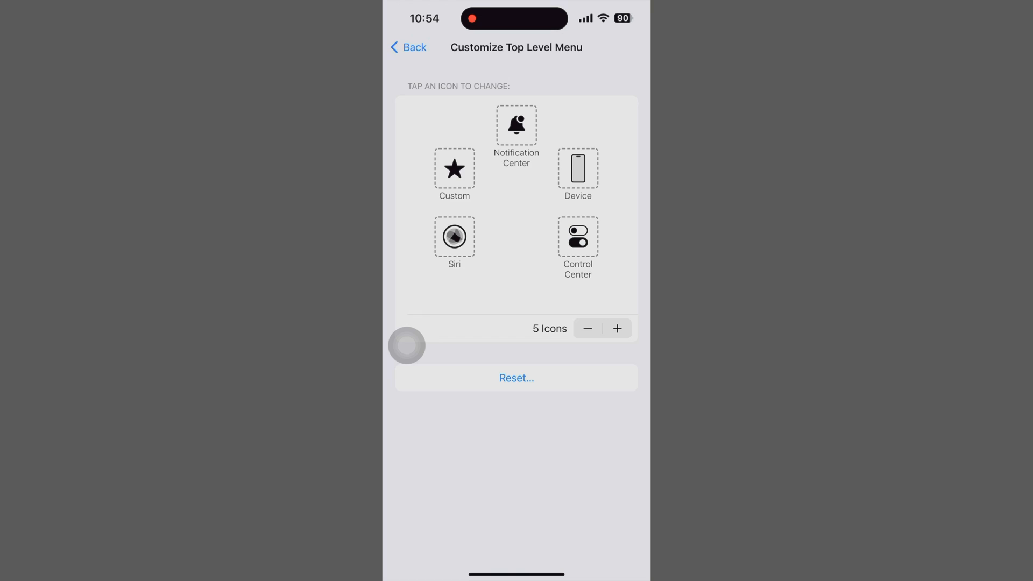
{"action": "left_click", "coordinate": [587, 328]}
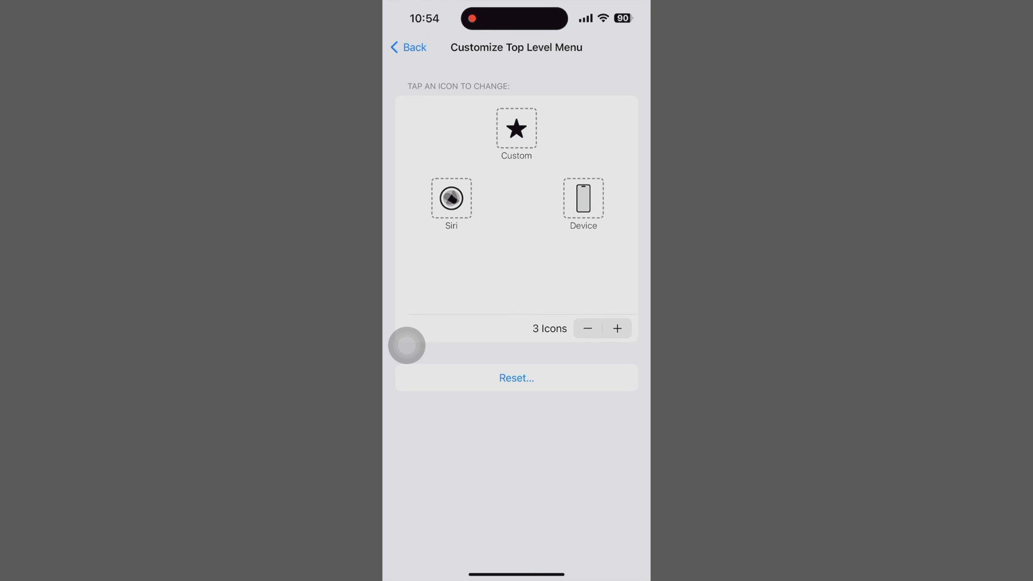
{"action": "left_click", "coordinate": [587, 329]}
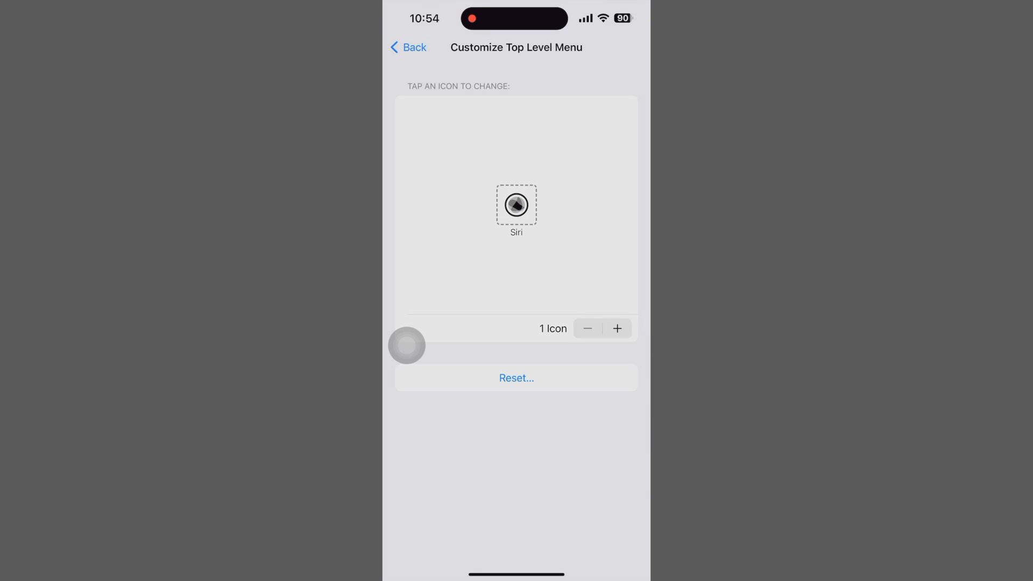
{"action": "left_click", "coordinate": [616, 328]}
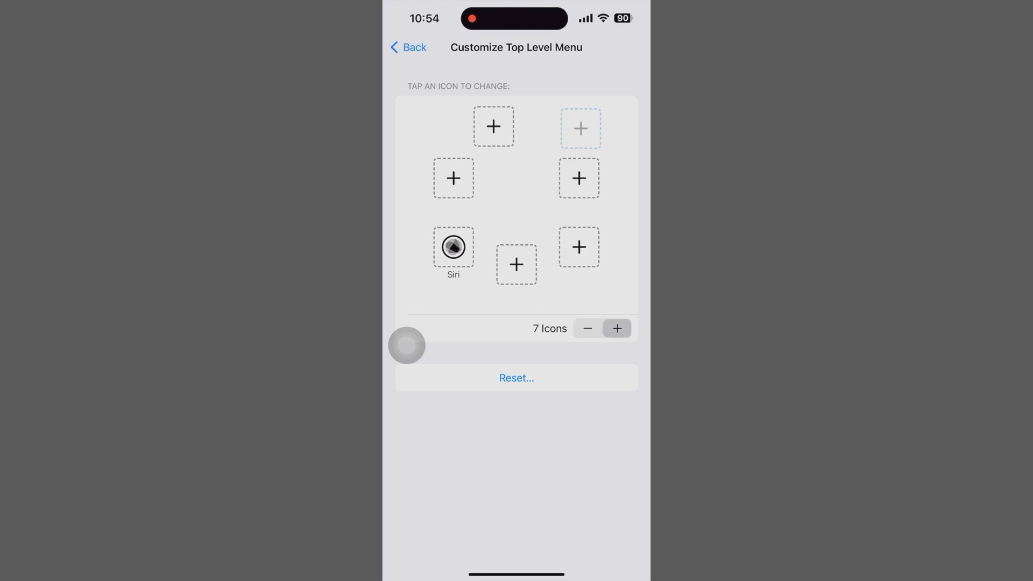
{"action": "left_click", "coordinate": [617, 328]}
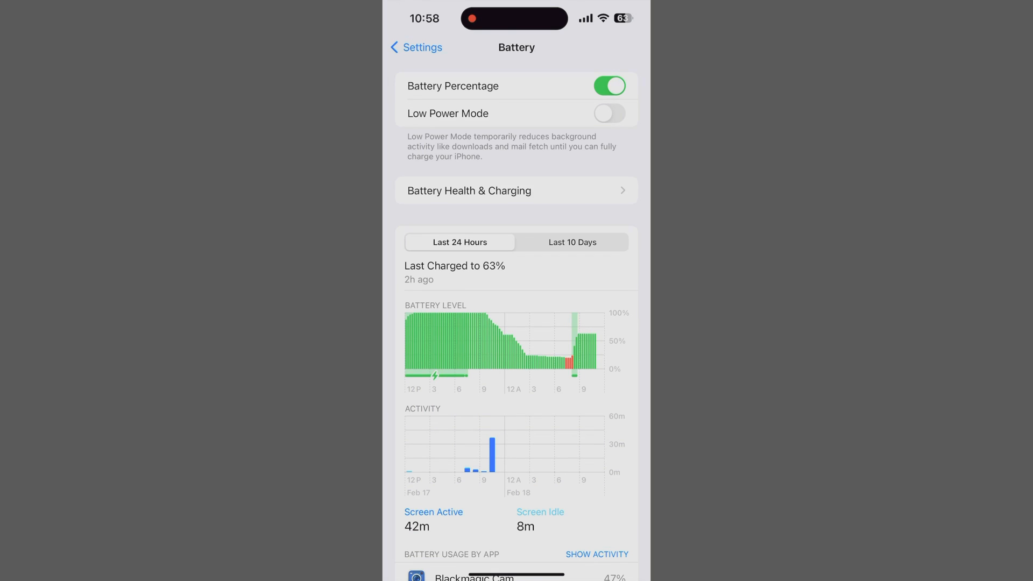
Leave Settings and return to the Home Screen.
{"action": "scroll", "scroll_direction": "down", "scroll_amount": 3}
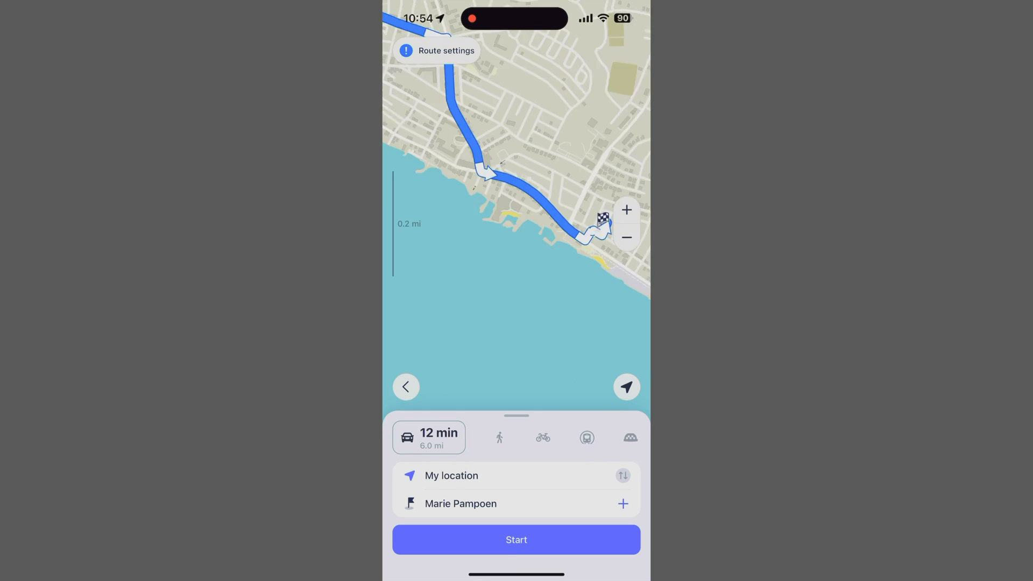
{"action": "left_click", "coordinate": [517, 539]}
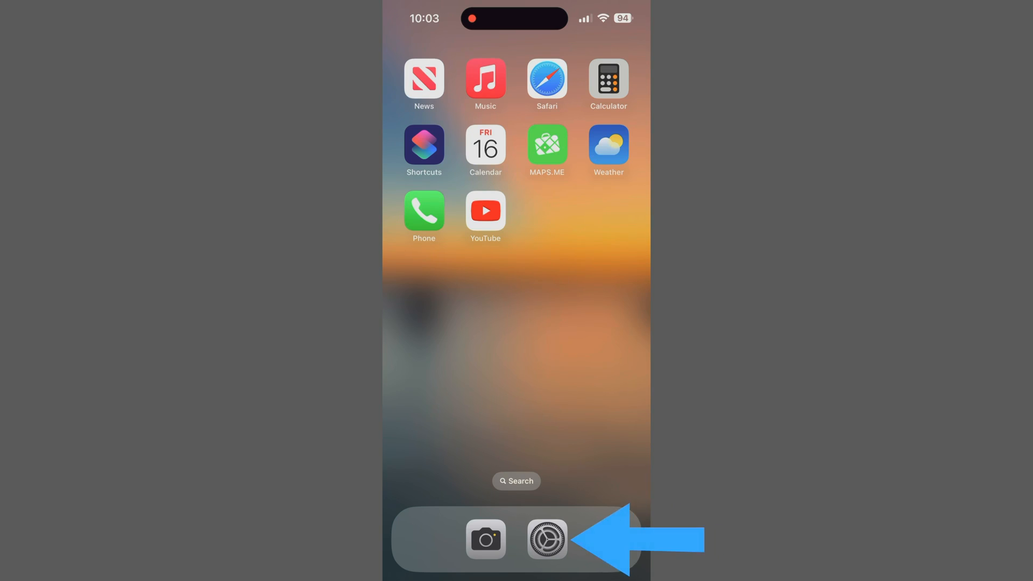
Reopen Settings from the dock and get to the action list for a menu slot.
{"action": "left_click", "coordinate": [547, 541]}
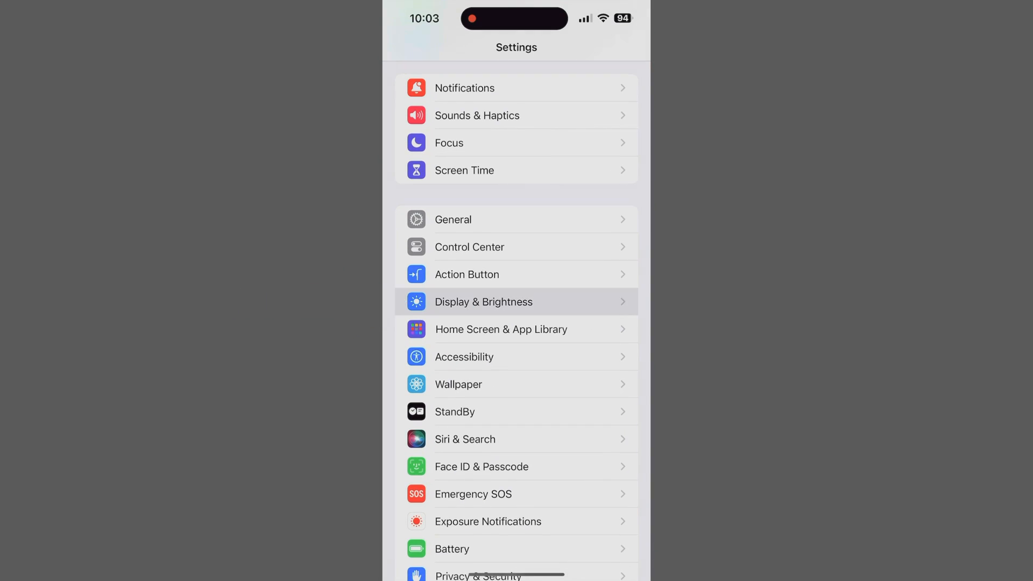
{"action": "left_click", "coordinate": [483, 301]}
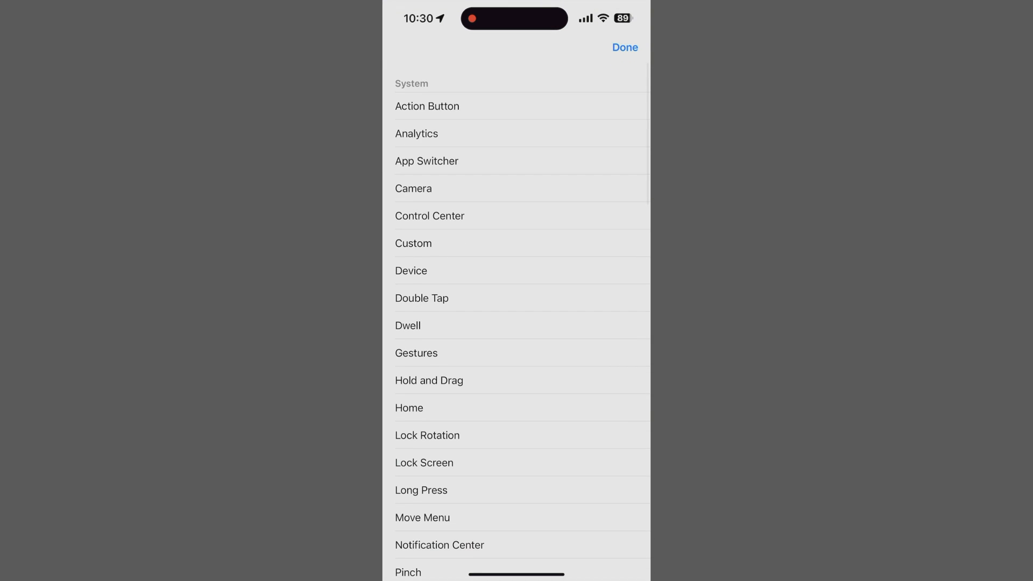
Assign Lock Screen from the System list to the empty slot and confirm with Done.
{"action": "scroll", "scroll_direction": "down", "scroll_amount": 3}
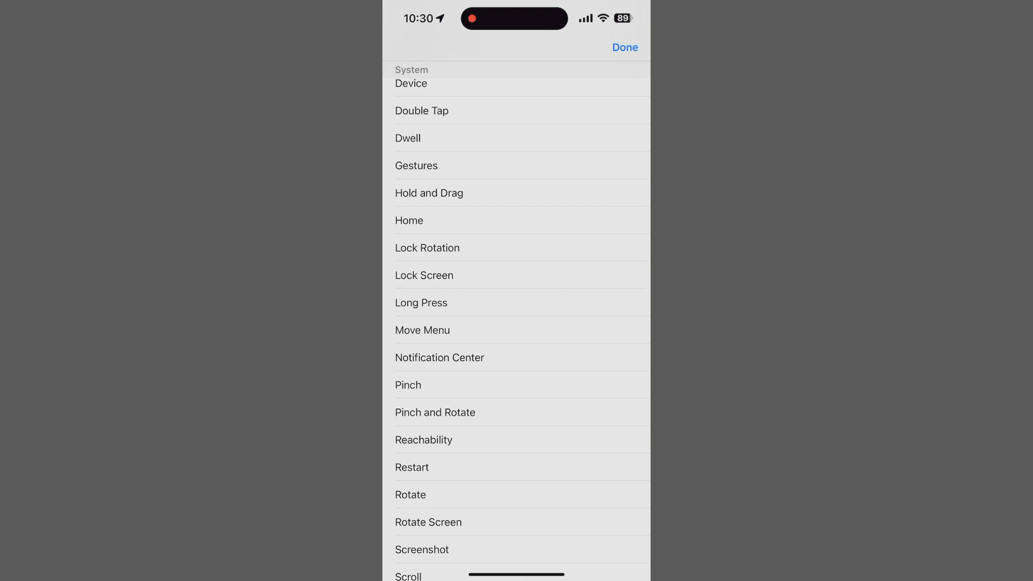
{"action": "left_click", "coordinate": [423, 275]}
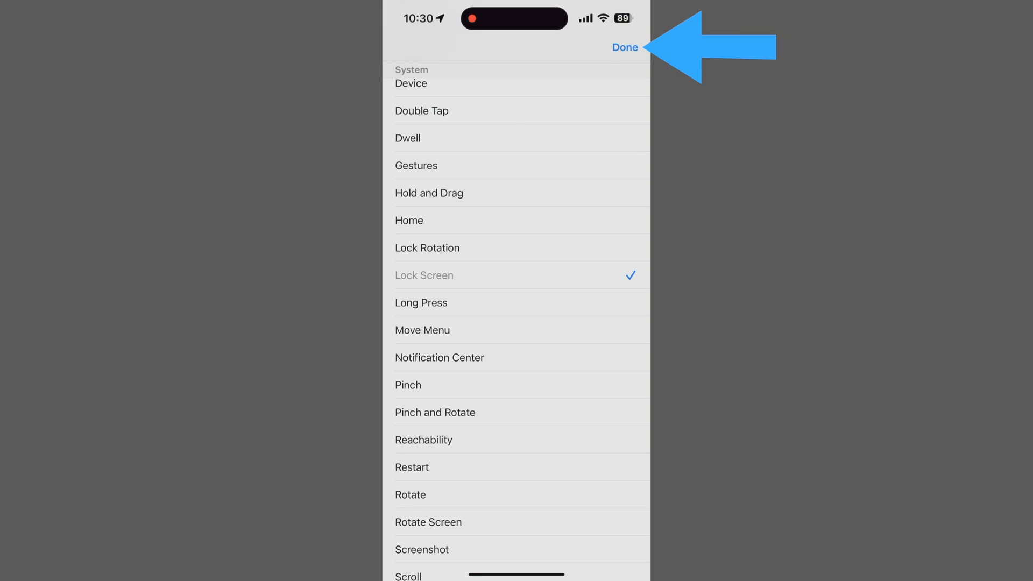
{"action": "left_click", "coordinate": [623, 47]}
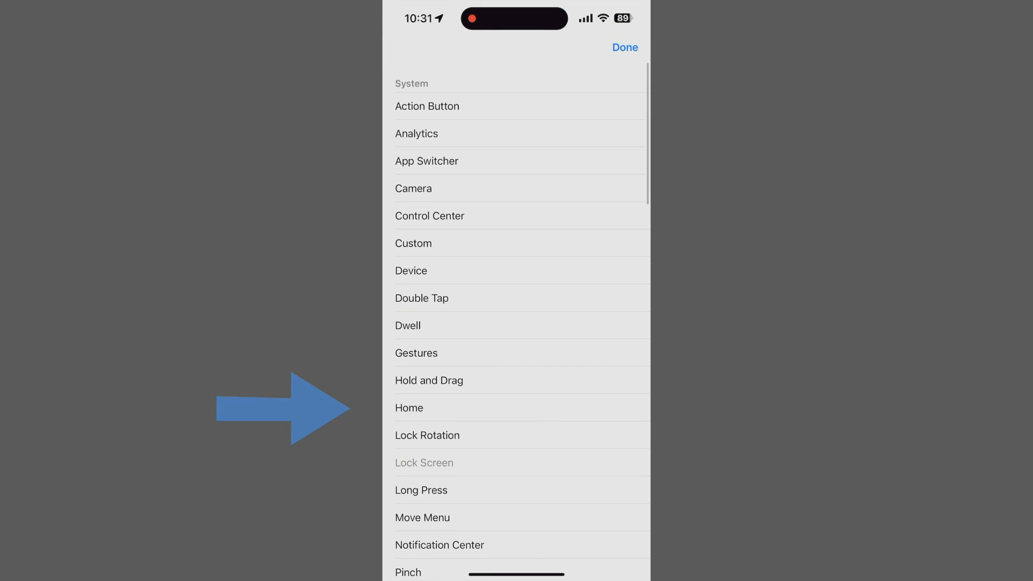
Fill further slots with Home, Control Center and Camera, confirming with Done.
{"action": "left_click", "coordinate": [409, 407]}
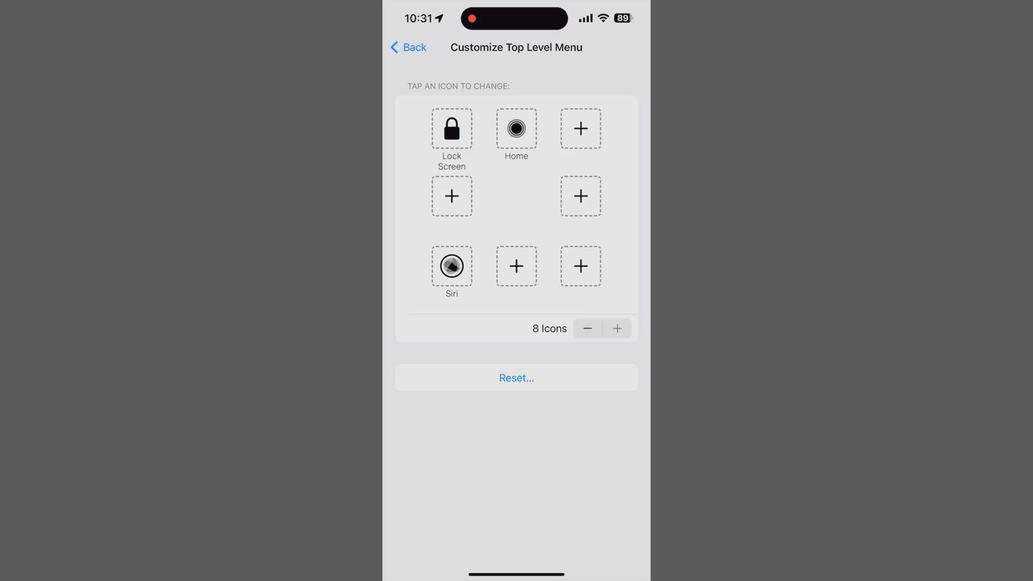
{"action": "left_click", "coordinate": [580, 128]}
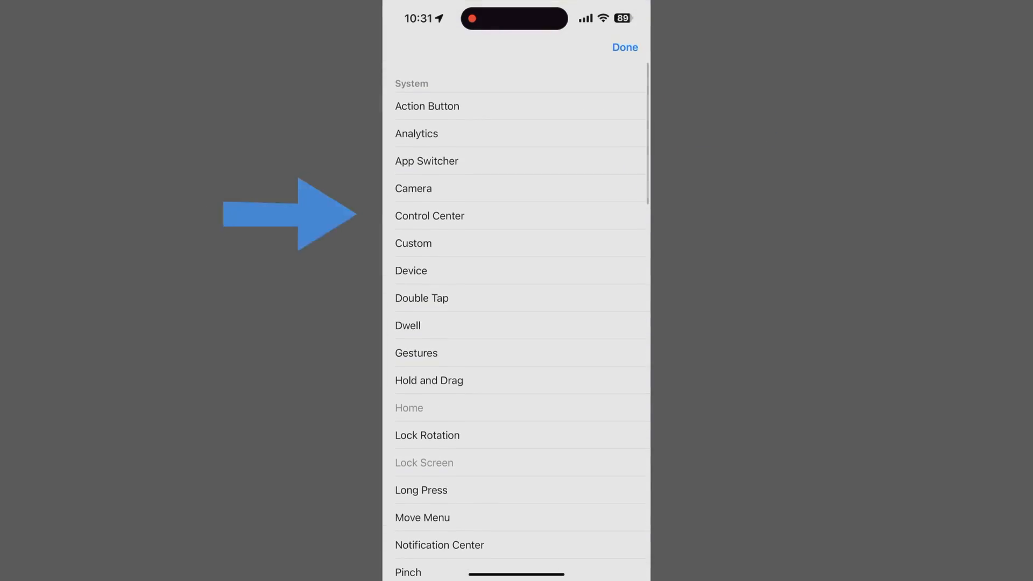
{"action": "left_click", "coordinate": [430, 215]}
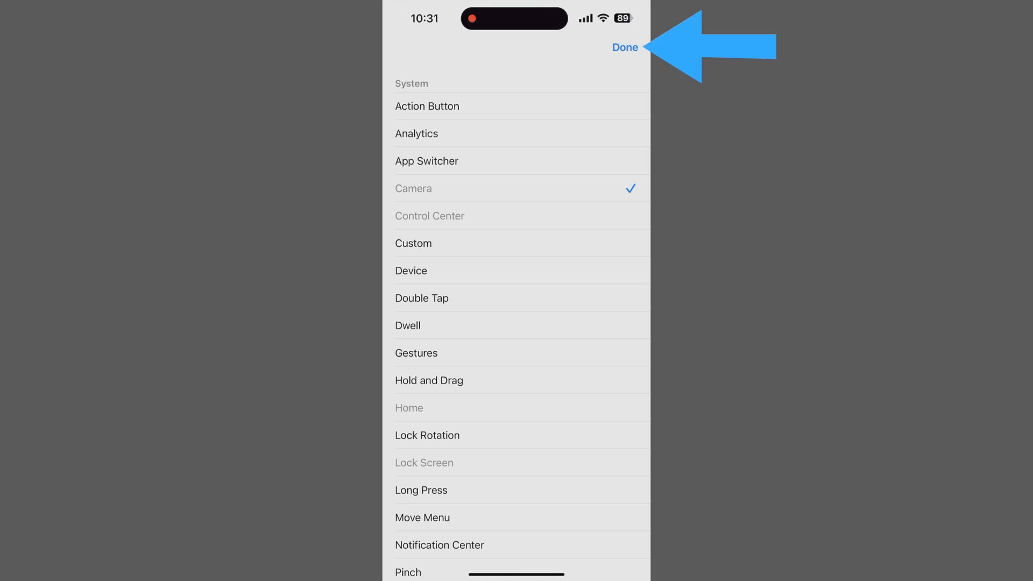
{"action": "left_click", "coordinate": [624, 46]}
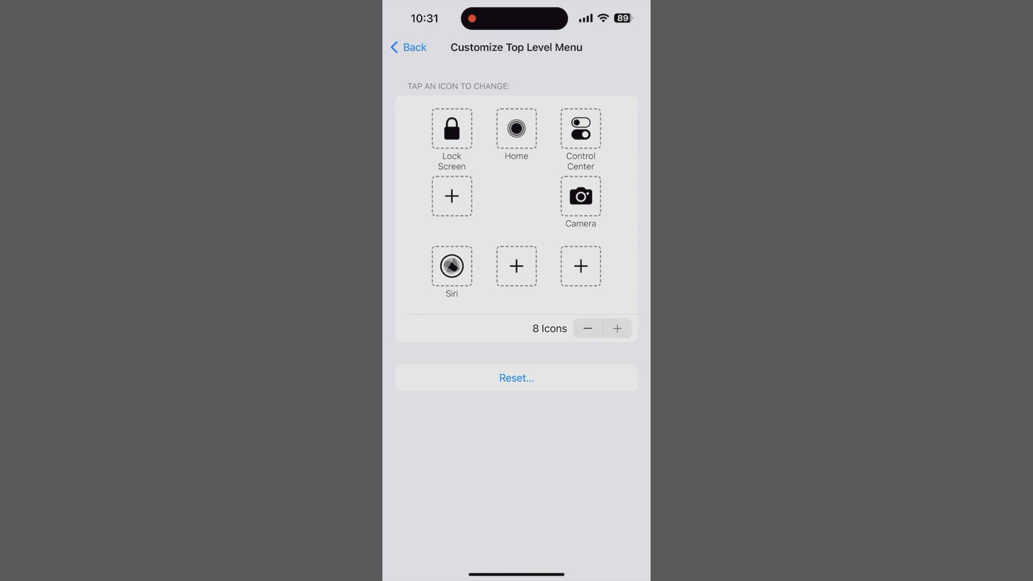
Bring up actions for the last empty slot and scroll down to the Shortcuts section.
{"action": "left_click", "coordinate": [452, 196]}
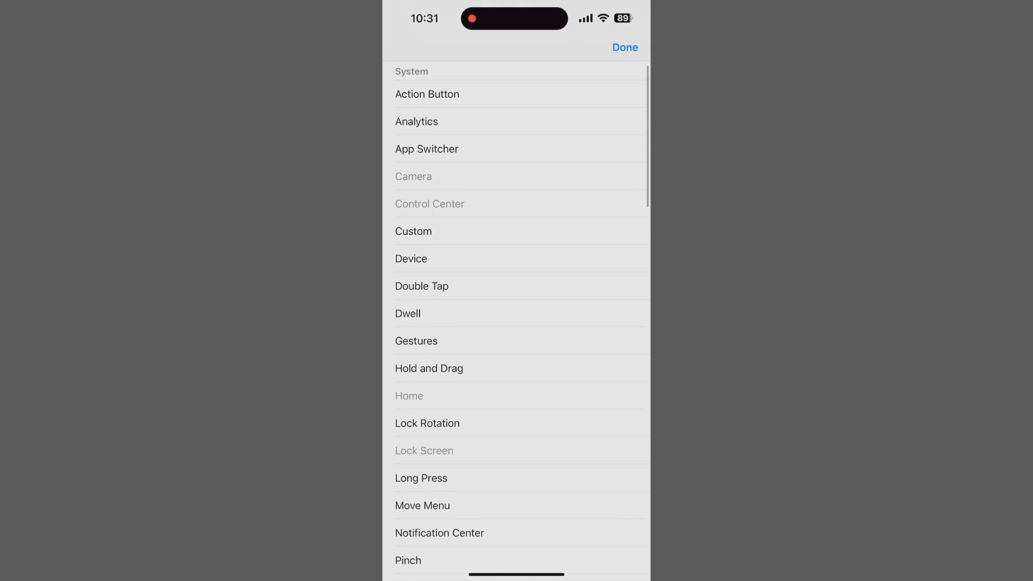
{"action": "scroll", "scroll_direction": "down", "scroll_amount": 3}
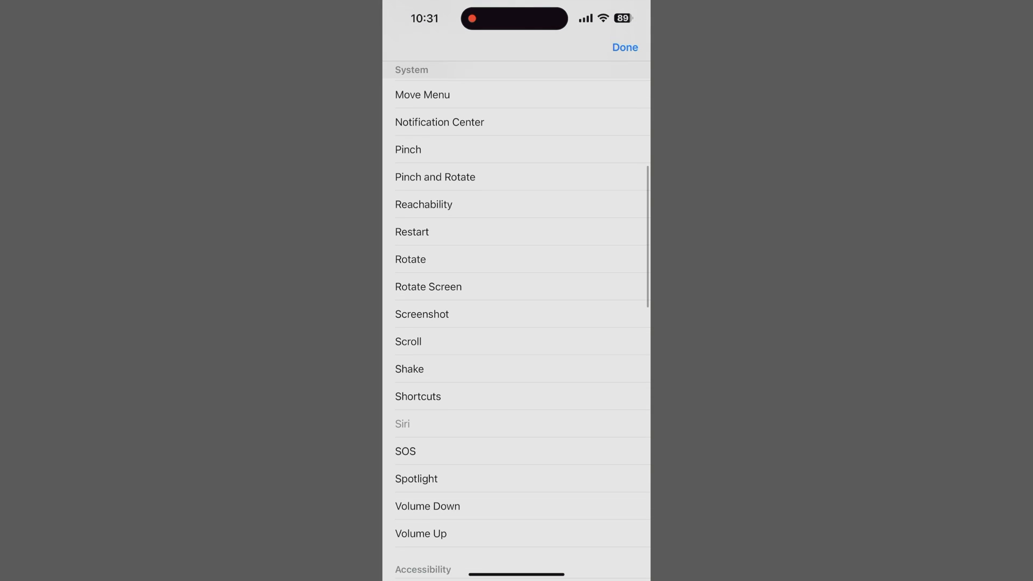
{"action": "scroll", "scroll_direction": "down", "scroll_amount": 3}
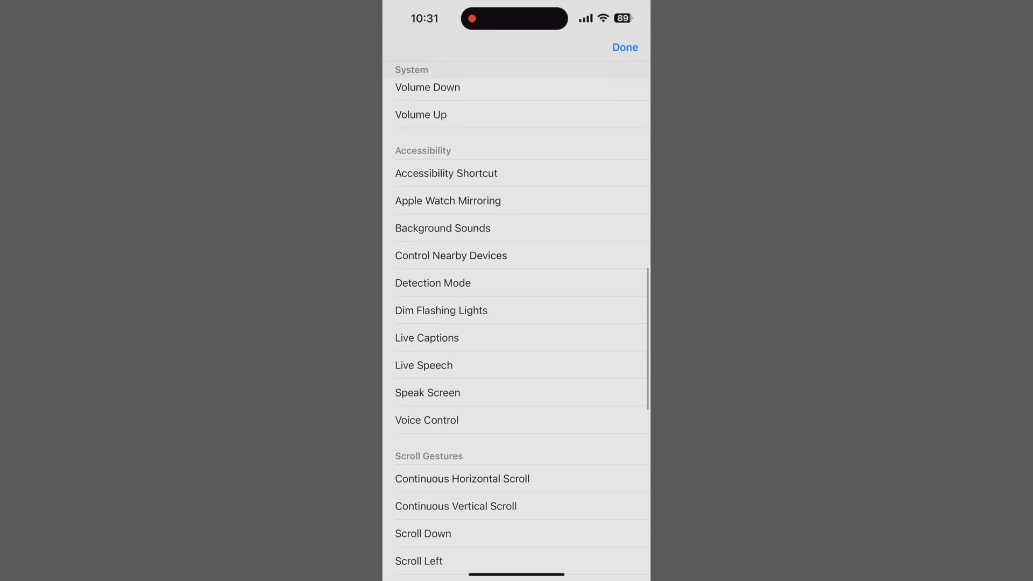
{"action": "scroll", "scroll_direction": "down", "scroll_amount": 3}
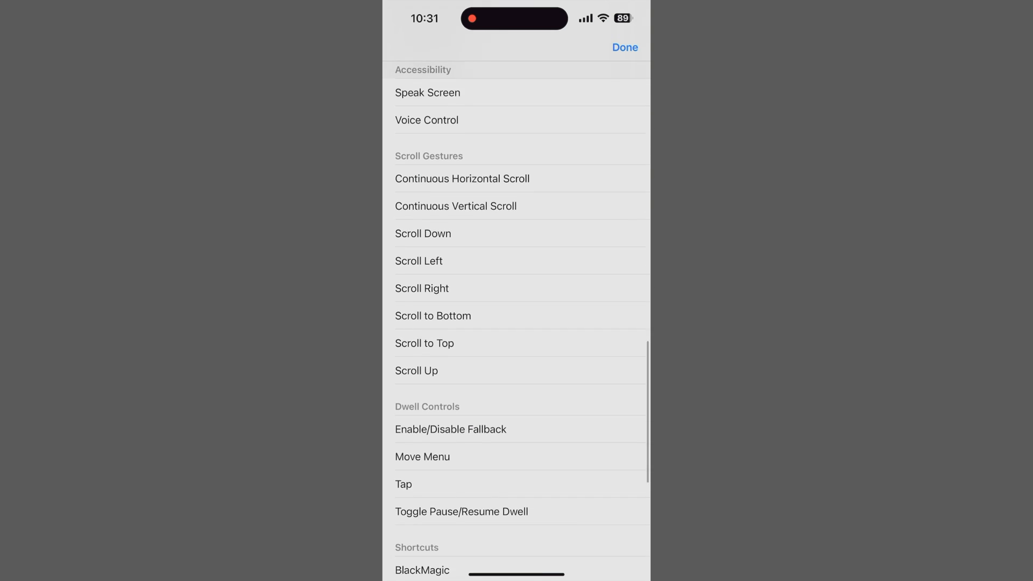
{"action": "scroll", "scroll_direction": "down", "scroll_amount": 3}
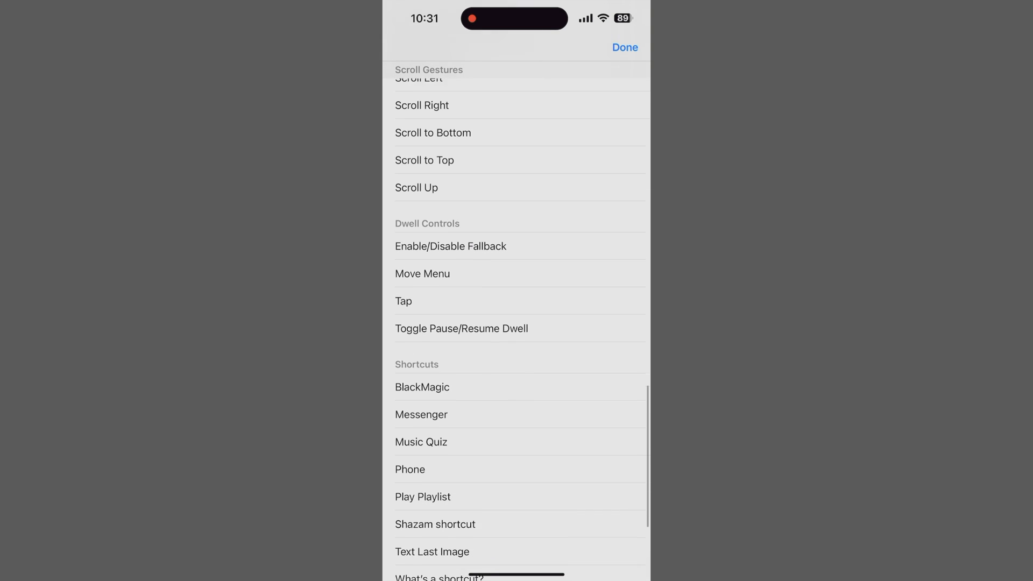
{"action": "scroll", "scroll_direction": "down", "scroll_amount": 3}
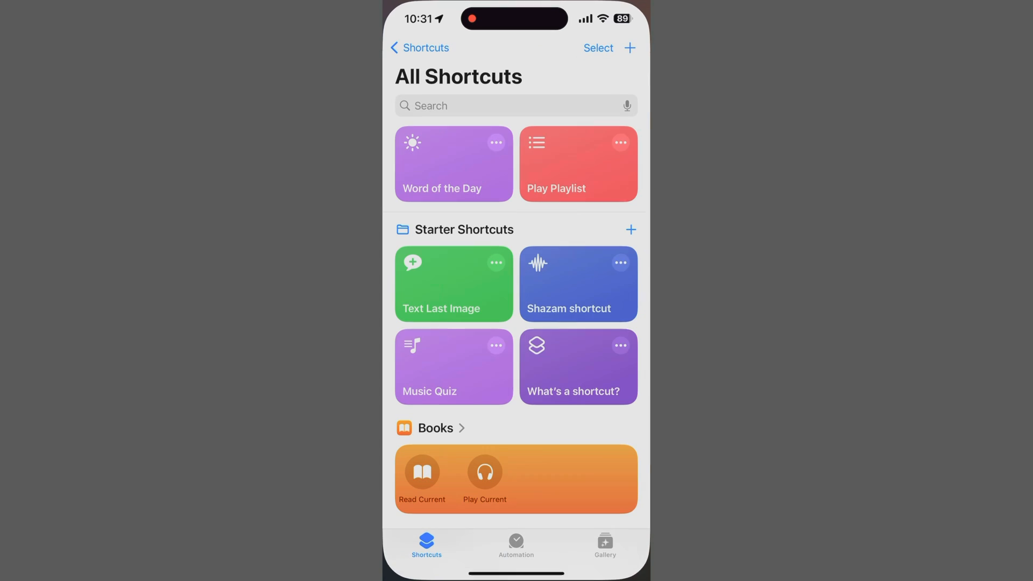
In Shortcuts, go to All Shortcuts and create a new shortcut with an Open App action.
{"action": "left_click", "coordinate": [605, 544]}
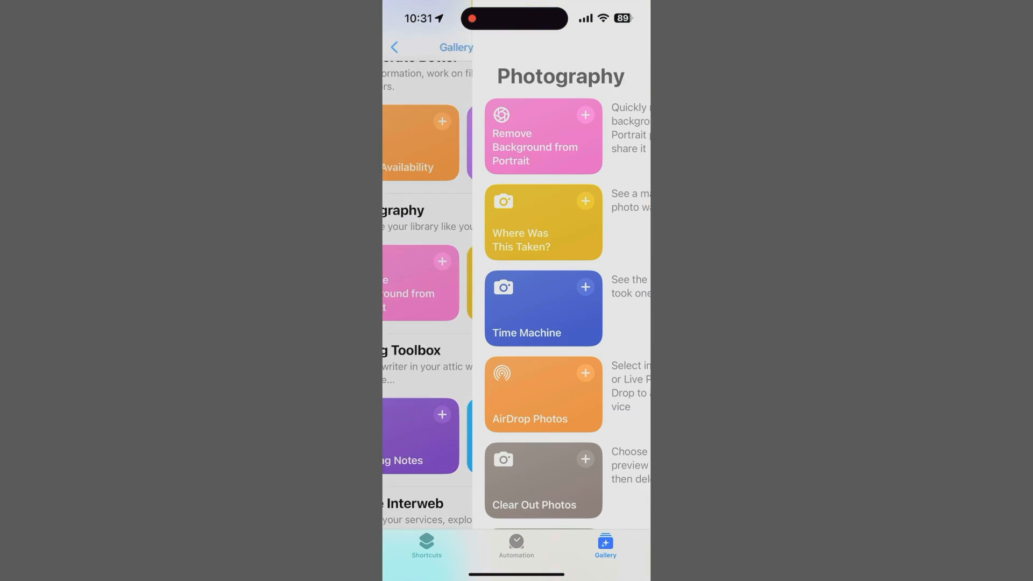
{"action": "left_click", "coordinate": [426, 546]}
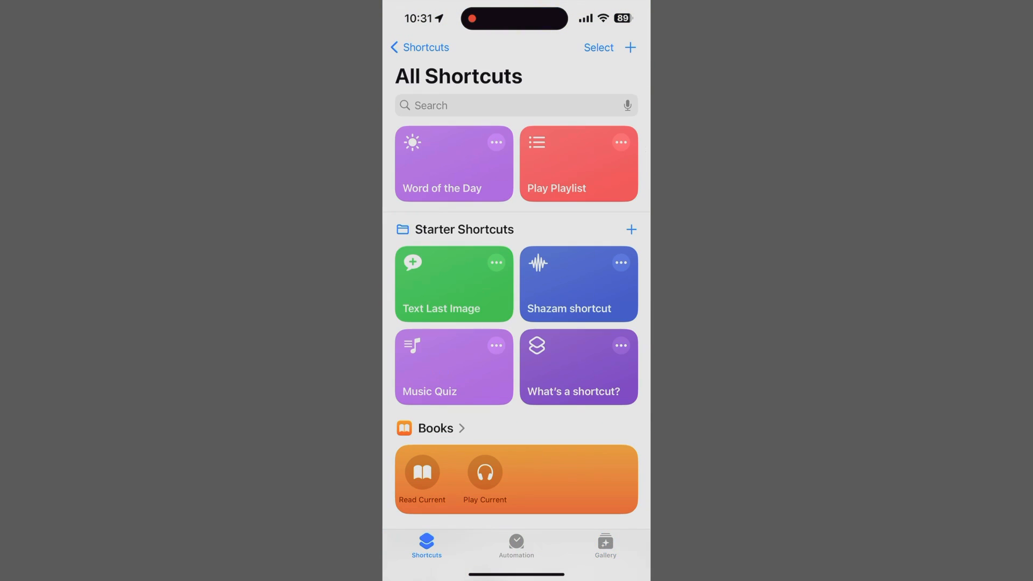
{"action": "left_click", "coordinate": [419, 48]}
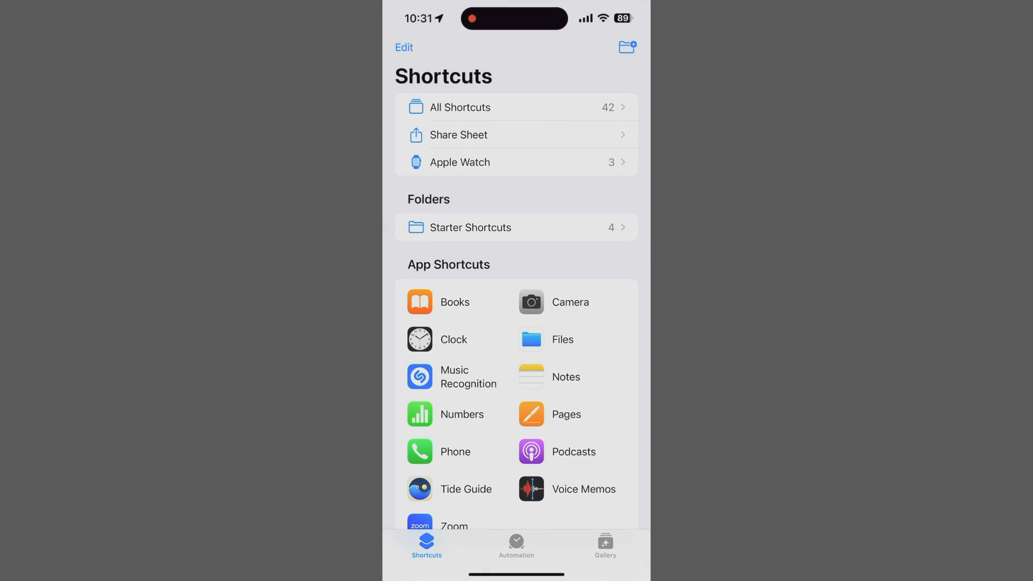
{"action": "left_click", "coordinate": [463, 106]}
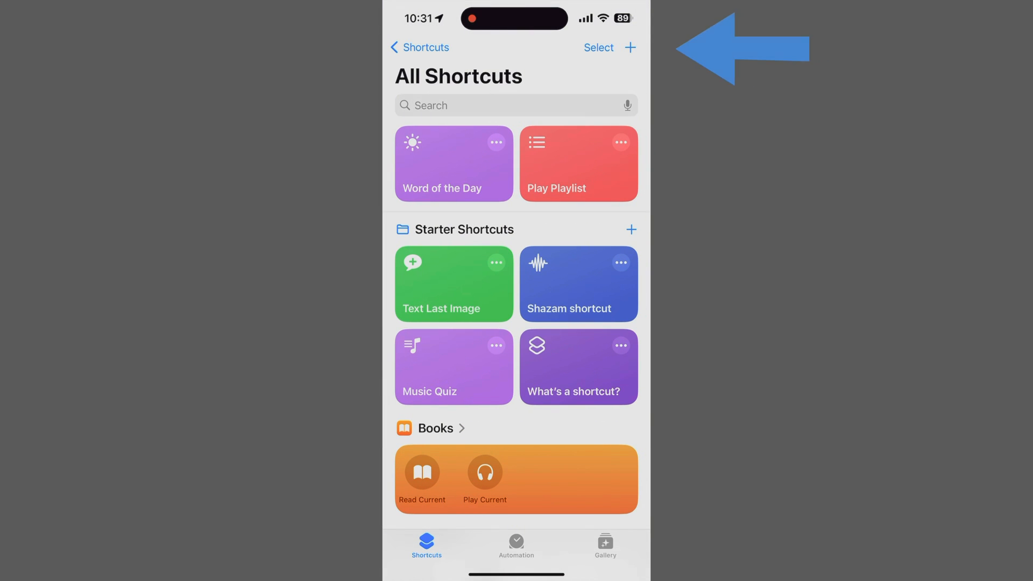
{"action": "left_click", "coordinate": [630, 47]}
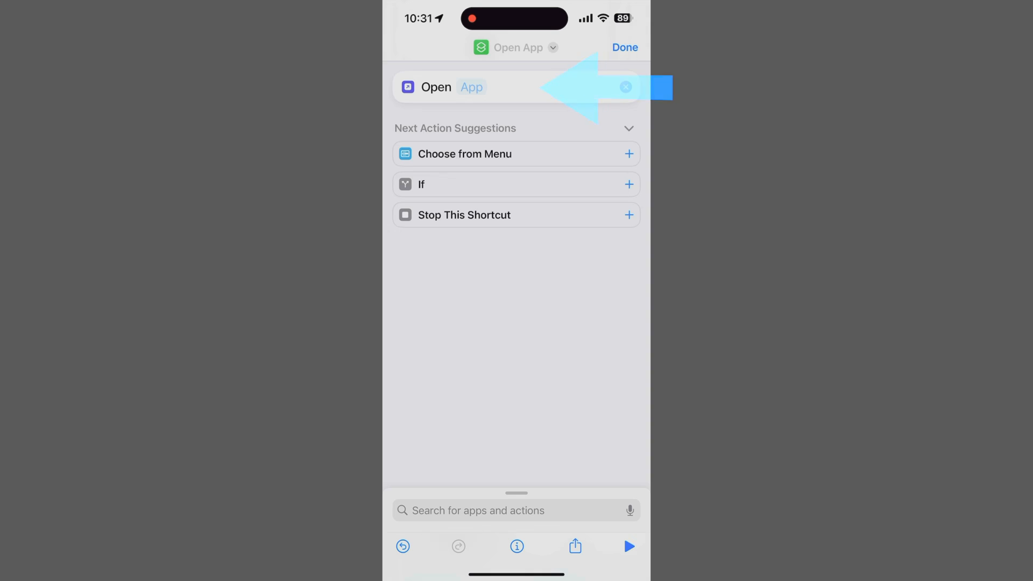
Set the Open App action to Blackmagic Cam and begin renaming the shortcut, typing "Black".
{"action": "left_click", "coordinate": [472, 86]}
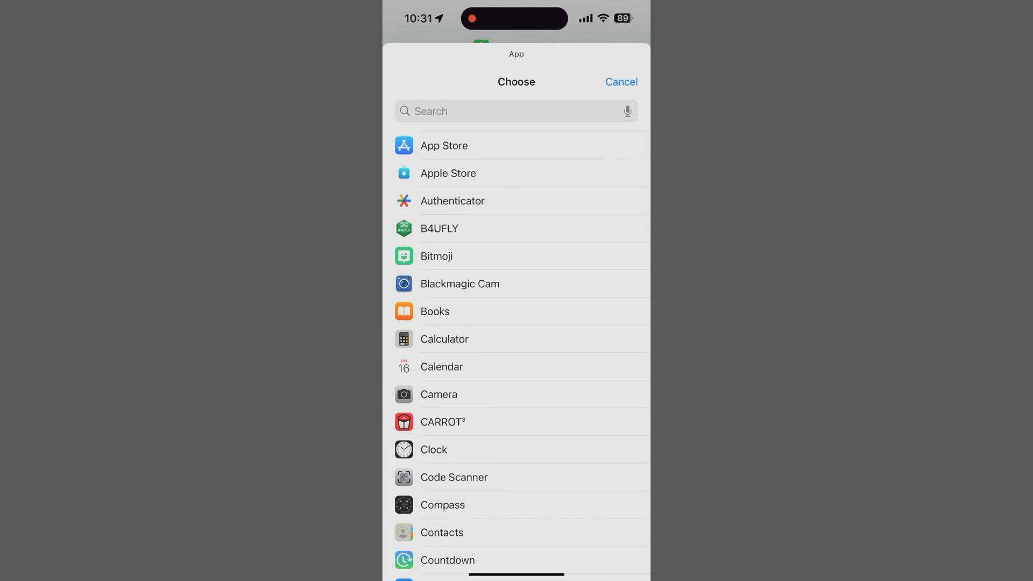
{"action": "left_click", "coordinate": [459, 283]}
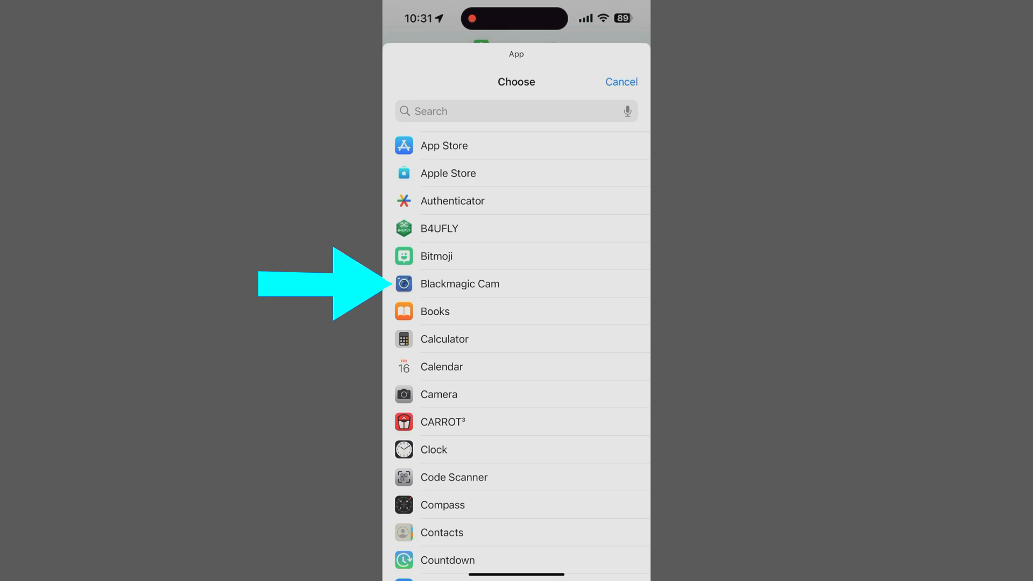
{"action": "left_click", "coordinate": [460, 283]}
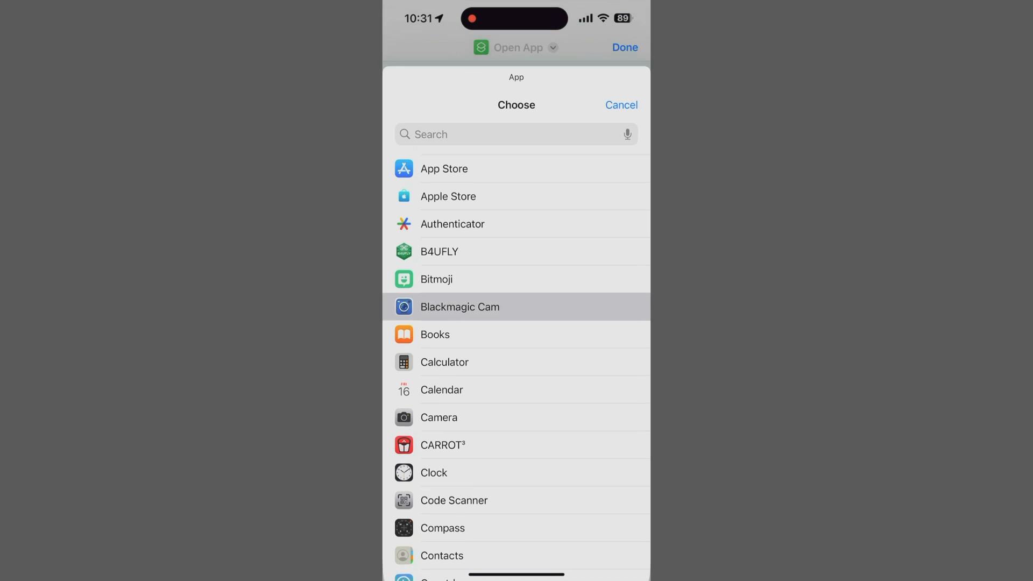
{"action": "left_click", "coordinate": [460, 307]}
{"action": "type", "text": "Black"}
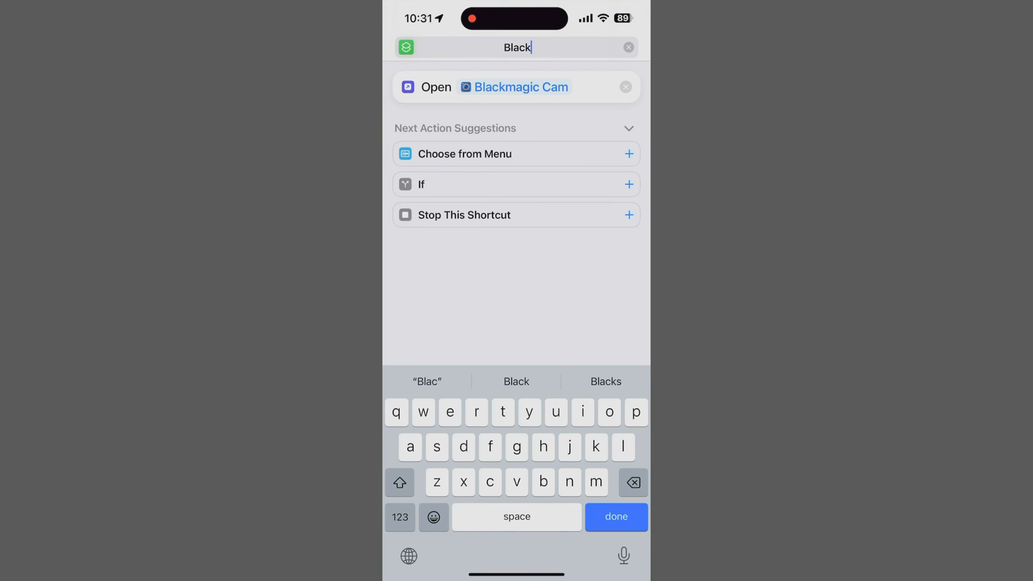
Complete the shortcut name as "BlackMagic" and confirm it.
{"action": "type", "text": "Magic"}
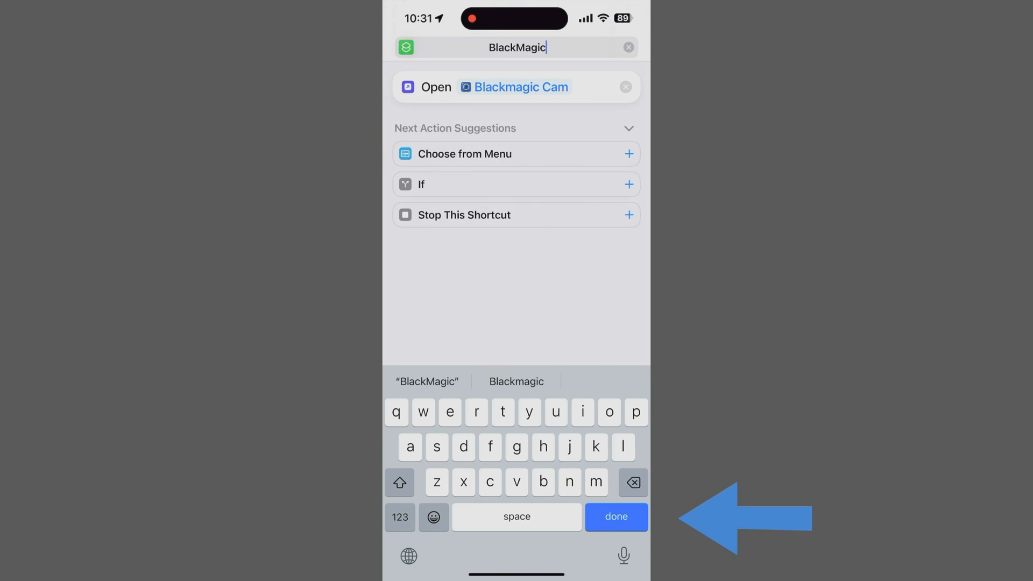
{"action": "left_click", "coordinate": [616, 516]}
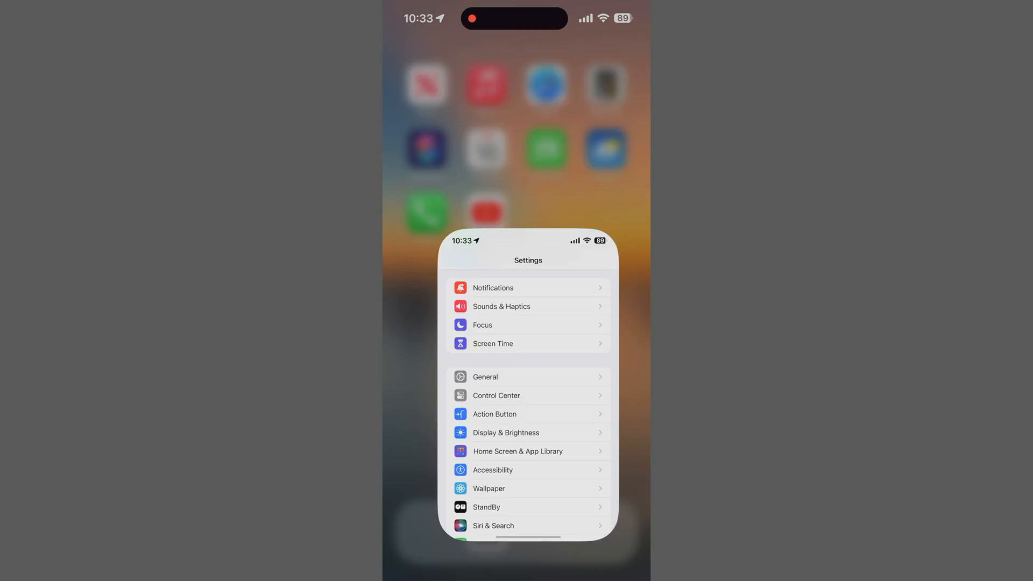
Reach Customize Top Level Menu in AssistiveTouch and select the empty + slot.
{"action": "left_click", "coordinate": [493, 470]}
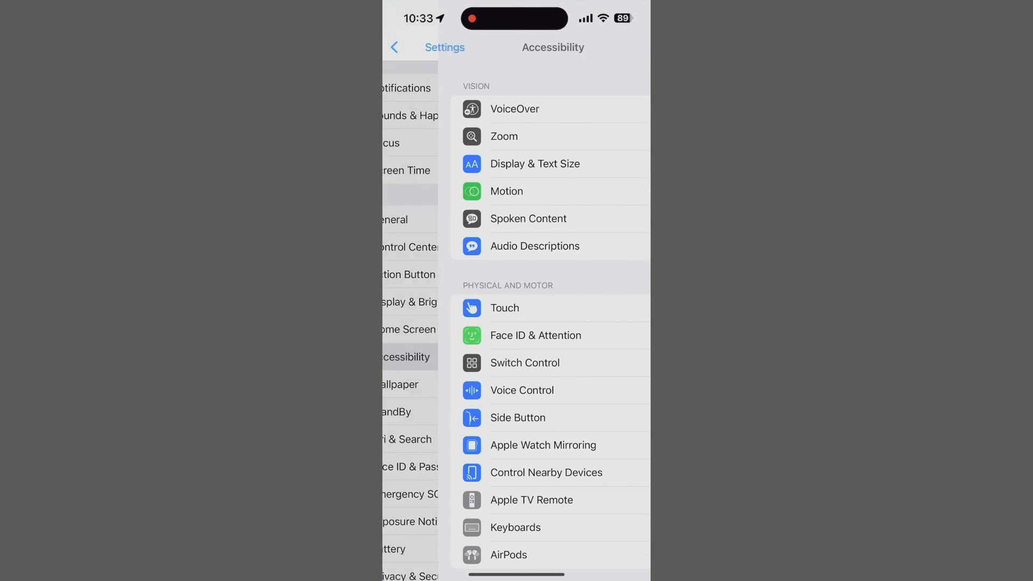
{"action": "left_click", "coordinate": [504, 308]}
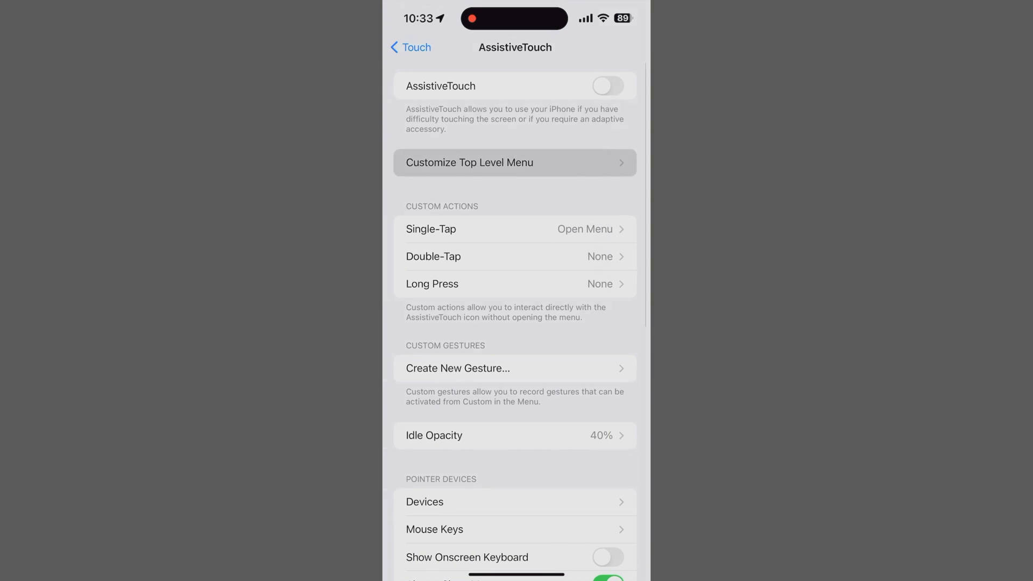
{"action": "left_click", "coordinate": [514, 163]}
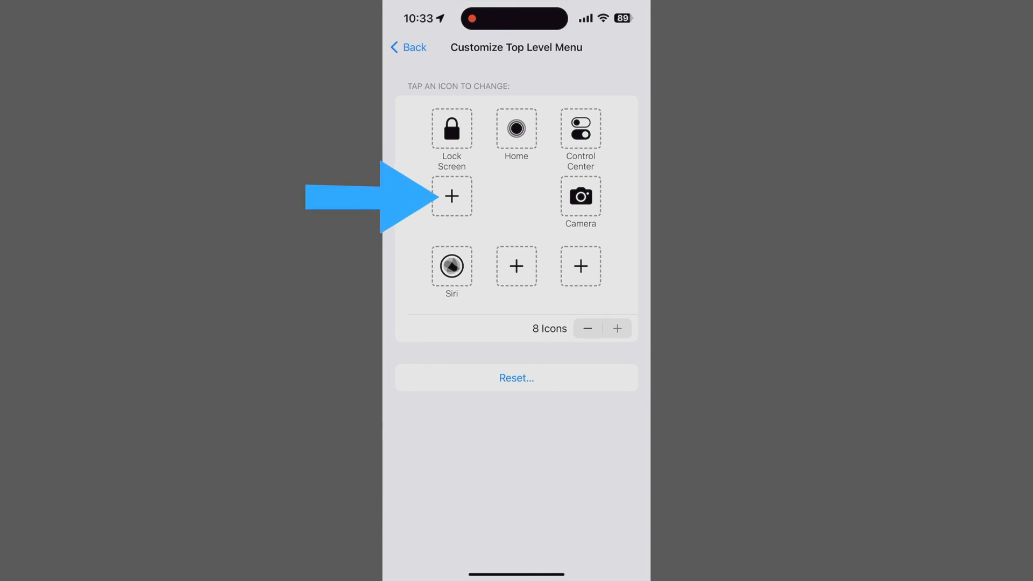
{"action": "left_click", "coordinate": [451, 196]}
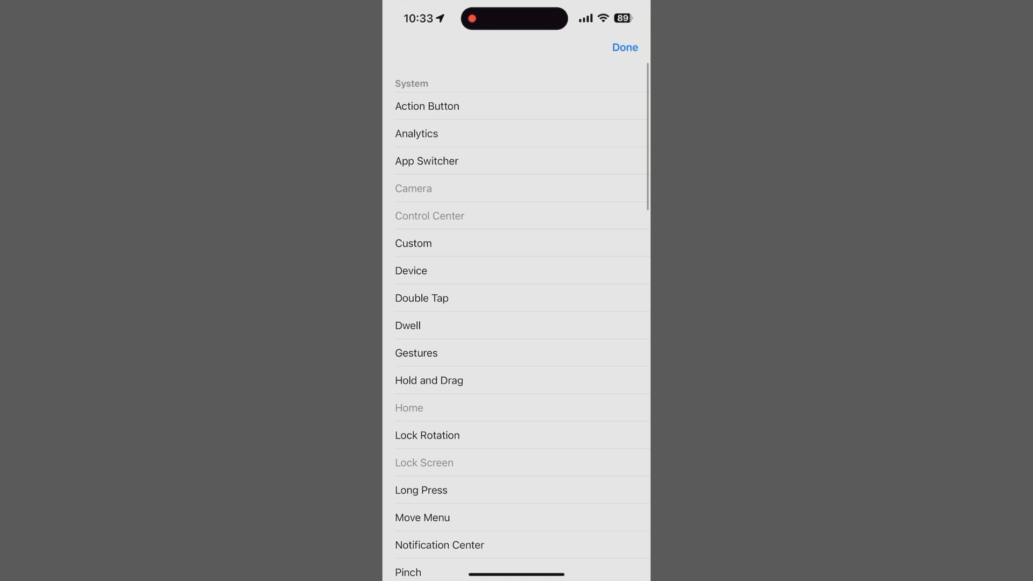
Assign the BlackMagic shortcut to that empty top-level menu slot.
{"action": "scroll", "scroll_direction": "down", "scroll_amount": 3}
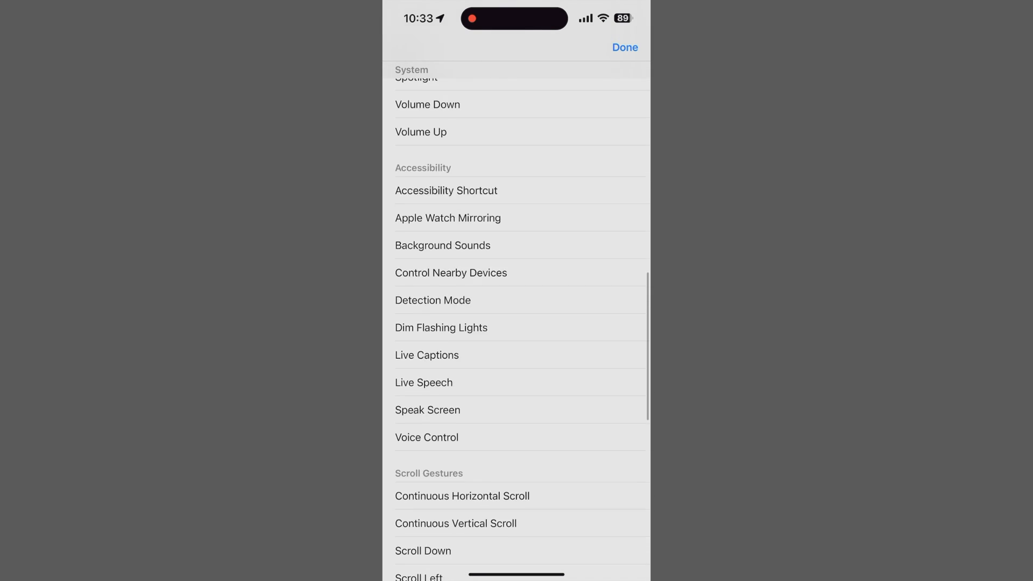
{"action": "scroll", "scroll_direction": "down", "scroll_amount": 3}
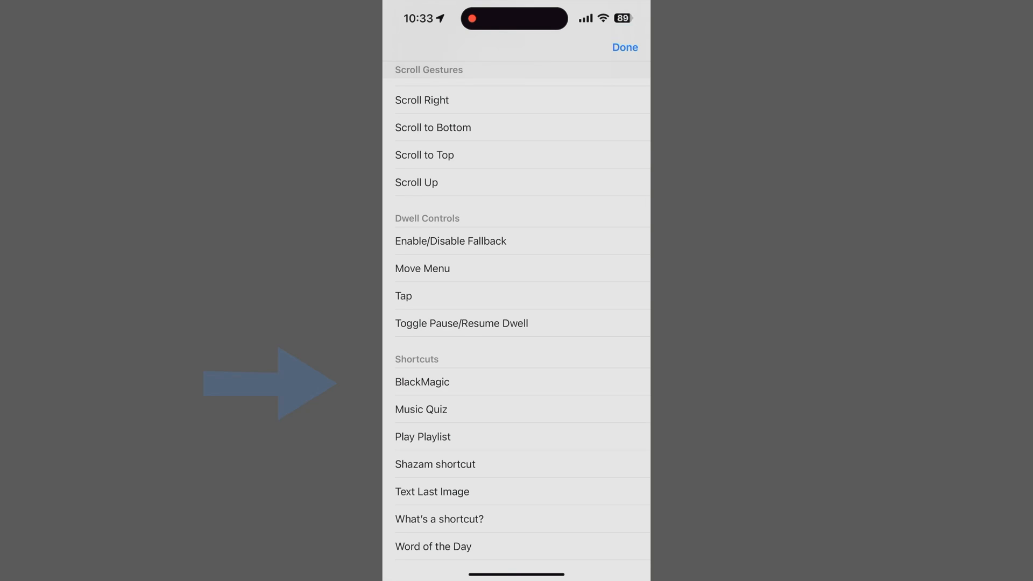
{"action": "left_click", "coordinate": [422, 380]}
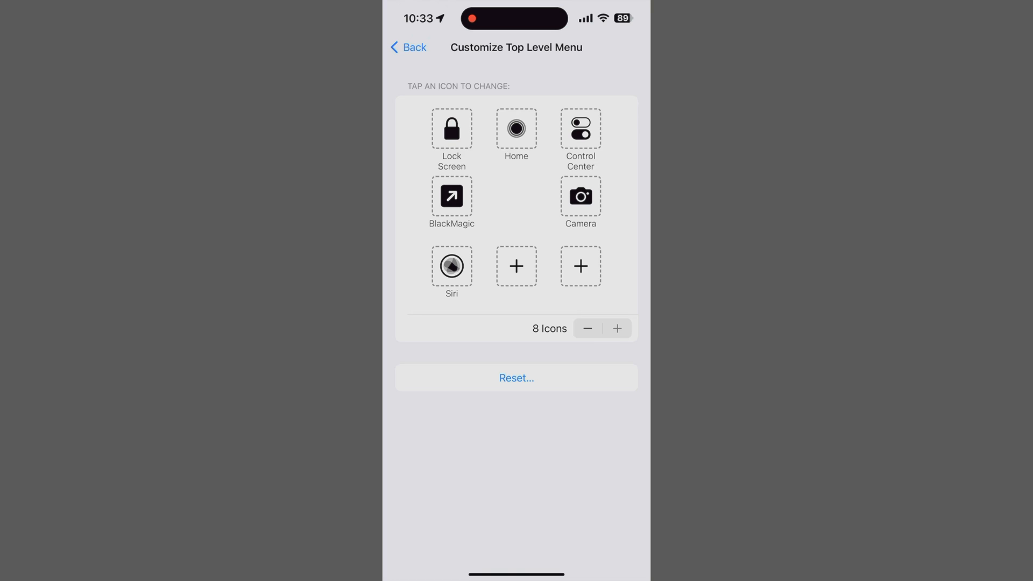
{"action": "left_click", "coordinate": [451, 266]}
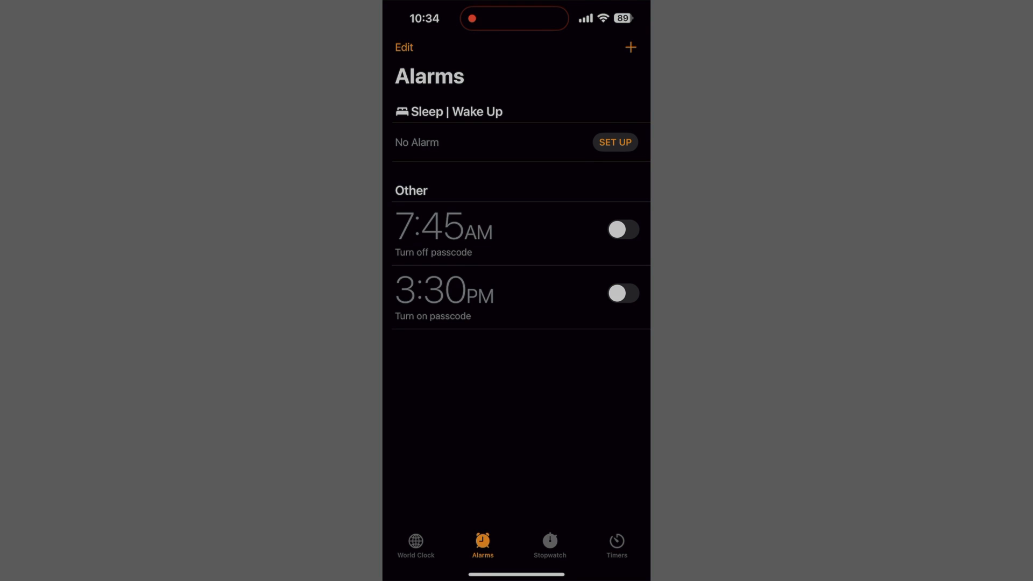
Switch on the 7:45 AM and 3:30 PM alarms.
{"action": "left_click", "coordinate": [622, 229]}
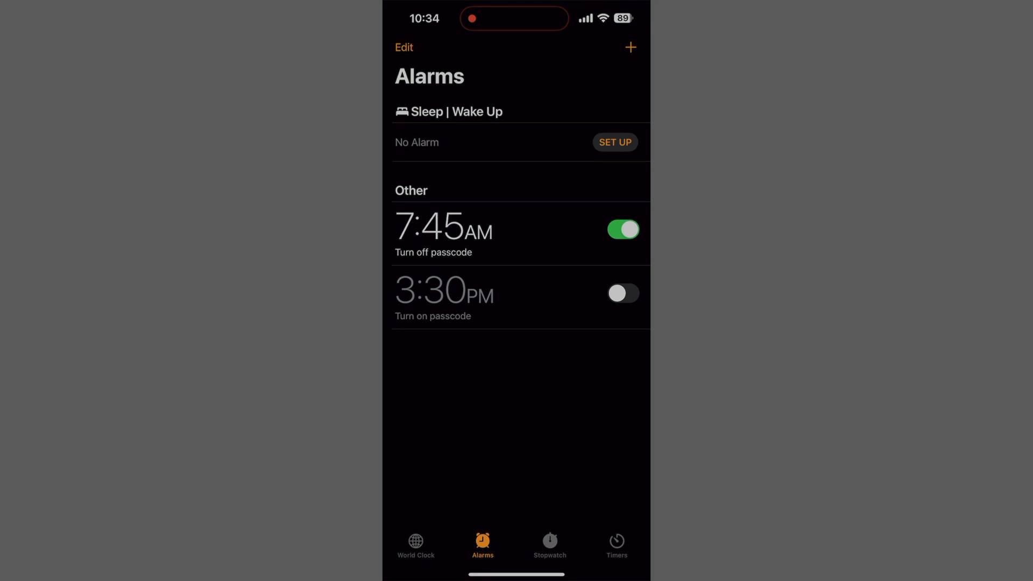
{"action": "left_click", "coordinate": [621, 298]}
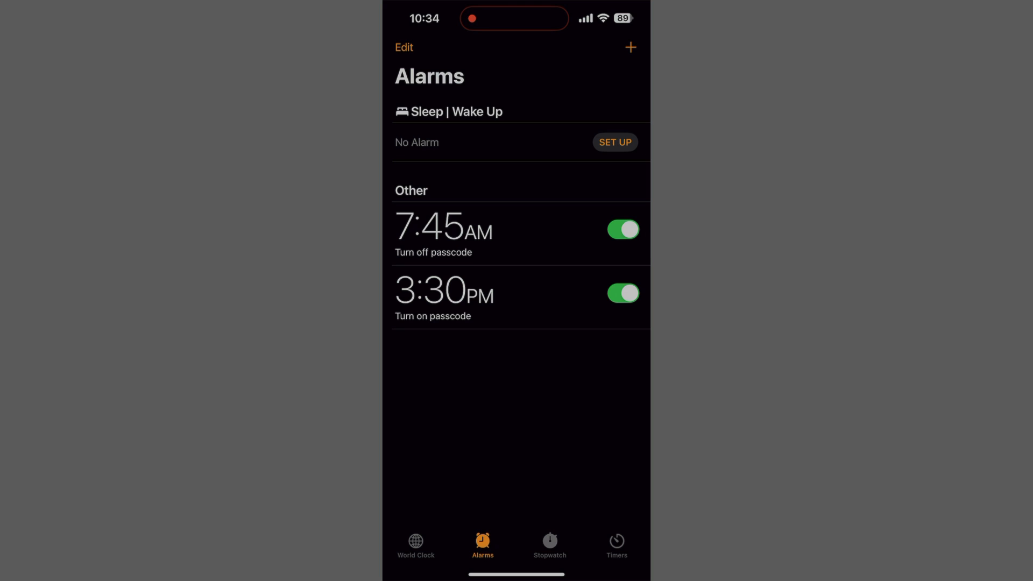